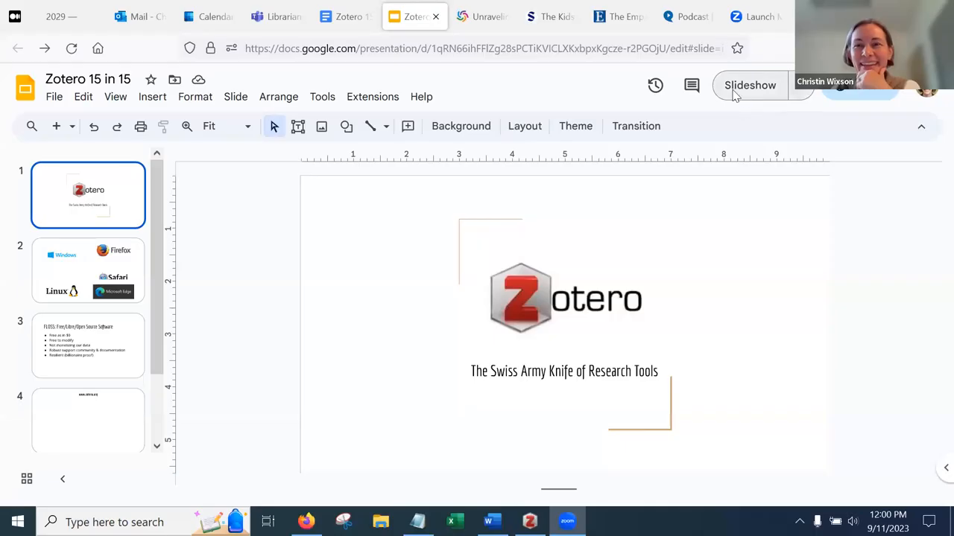
# - Present the Zotero 15 in 15 deck as a full-screen slideshow from slide 1
pyautogui.click(750, 85)
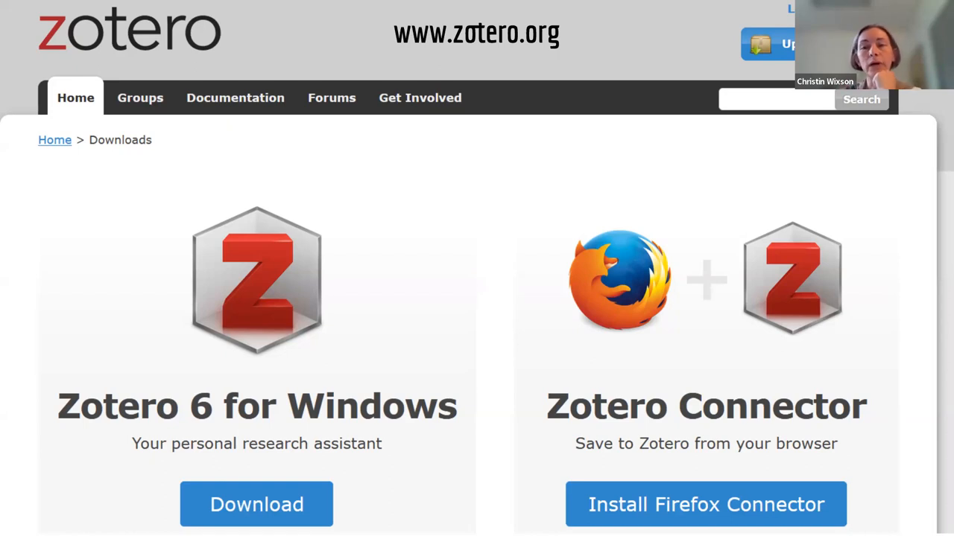
pyautogui.moveTo(179, 283)
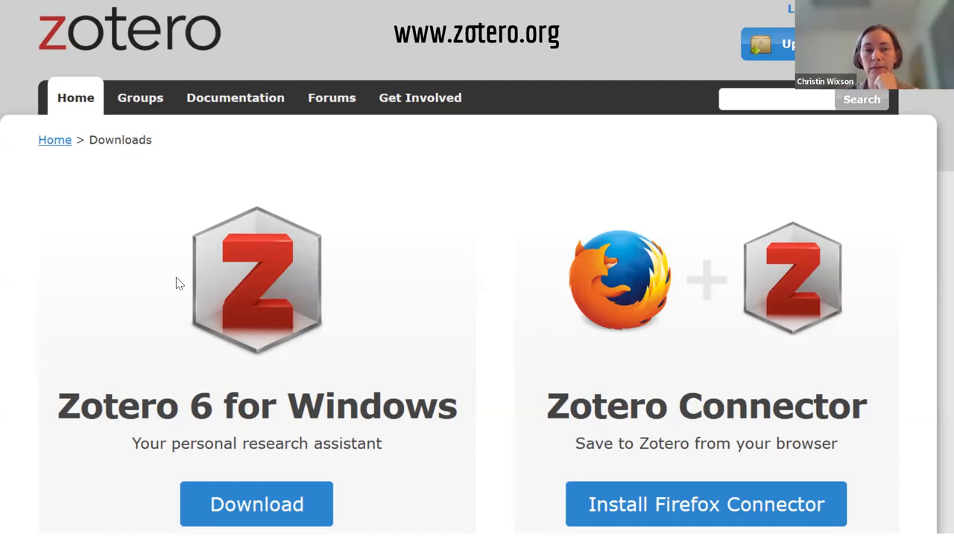
pyautogui.moveTo(272, 347)
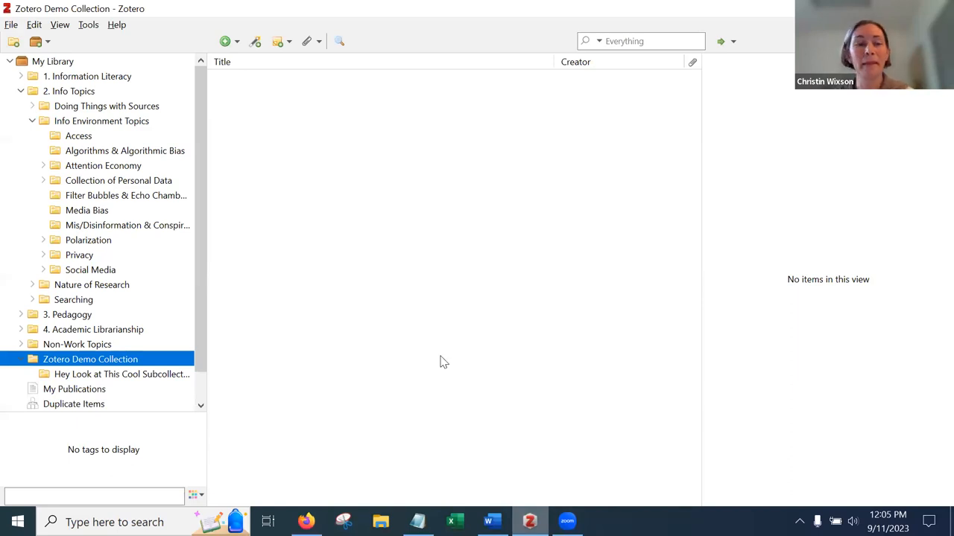
# - Re-expand Info Topics and open the 33-item Attention Economy collection
pyautogui.click(20, 91)
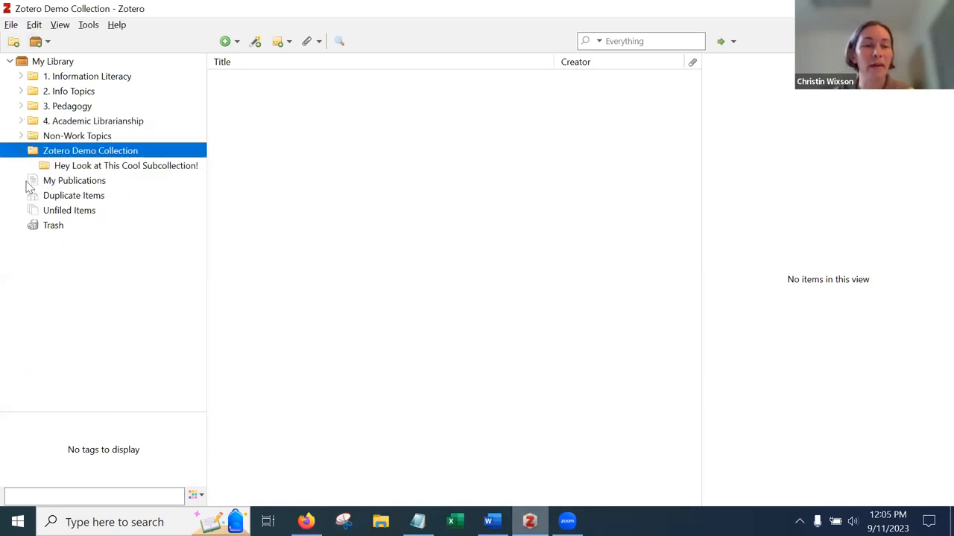
pyautogui.moveTo(32, 216)
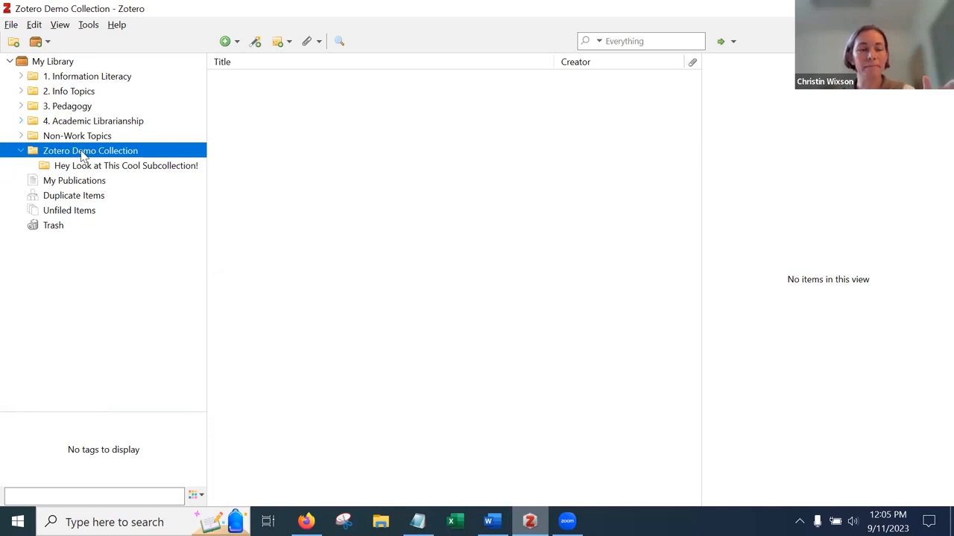
pyautogui.click(21, 91)
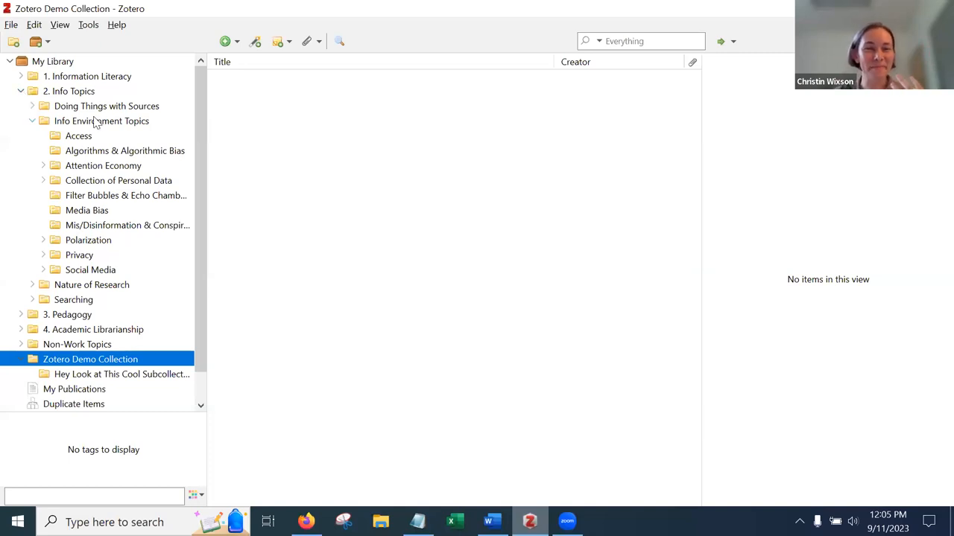
pyautogui.click(103, 165)
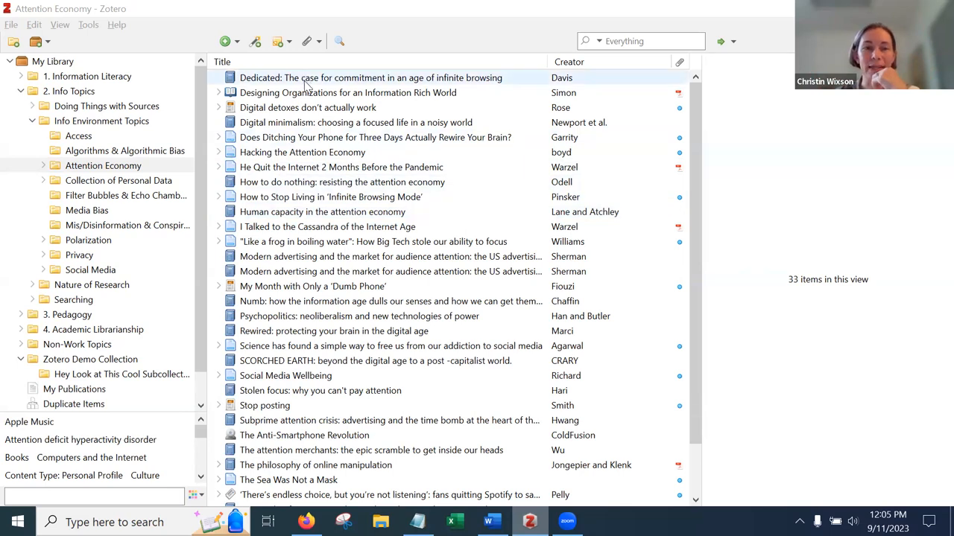
# - Review the Dedicated book's Info fields, then return to Zotero Demo Collection
pyautogui.click(370, 78)
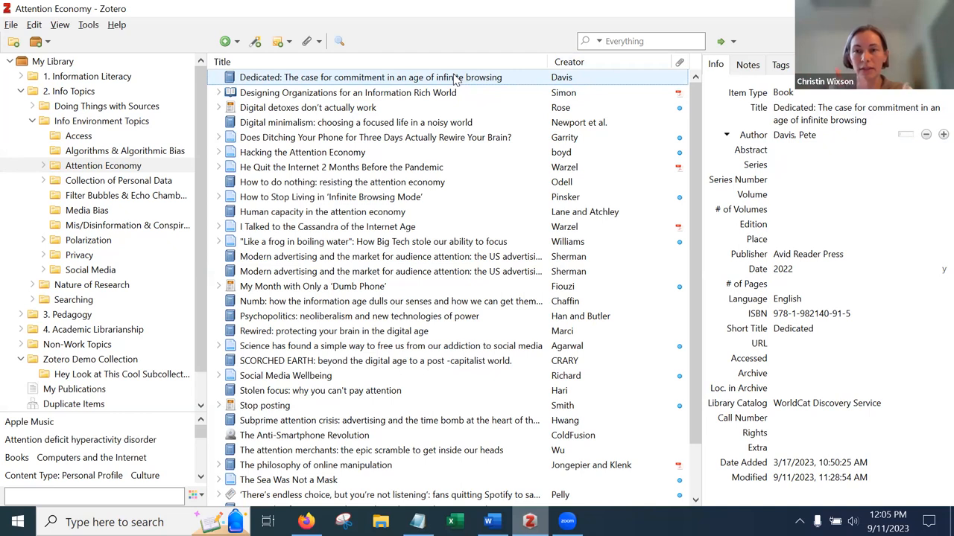
pyautogui.click(861, 209)
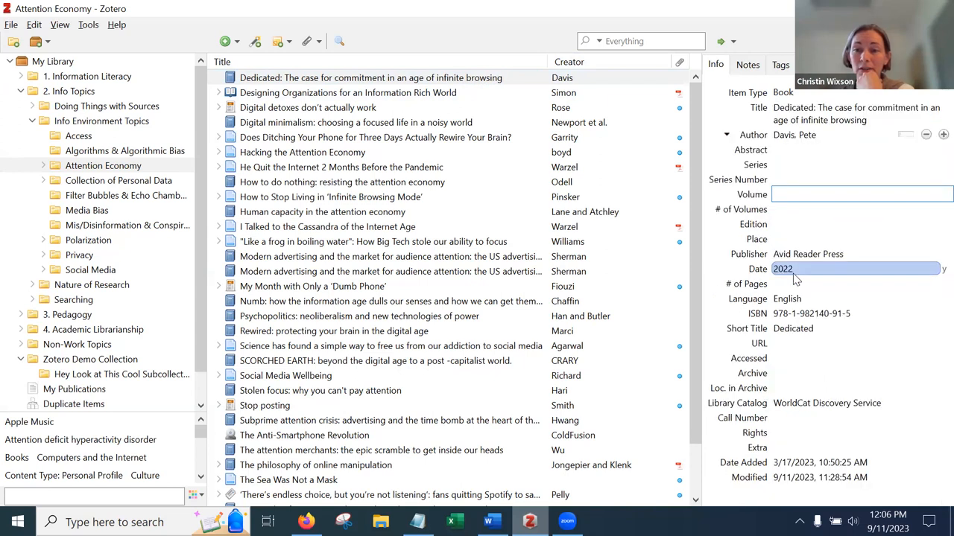
pyautogui.click(861, 194)
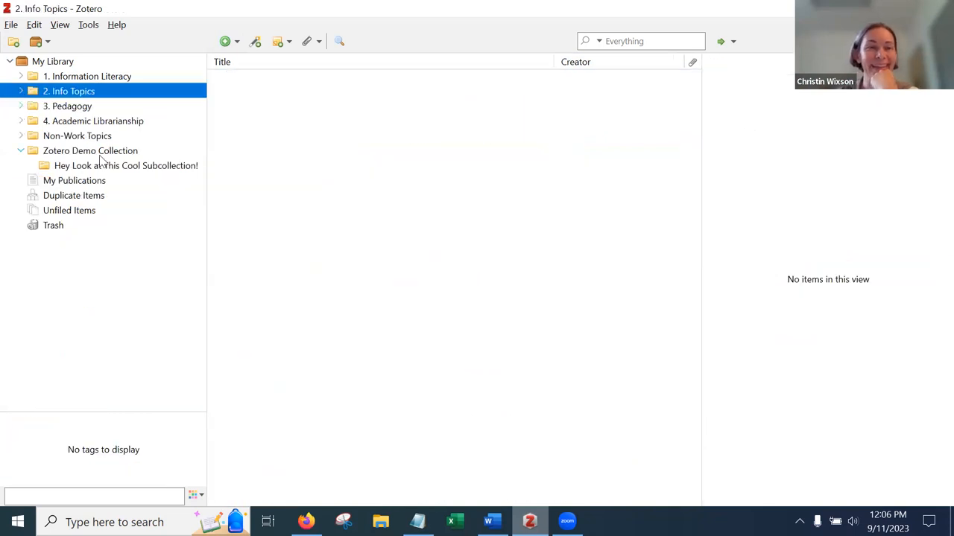
pyautogui.click(89, 150)
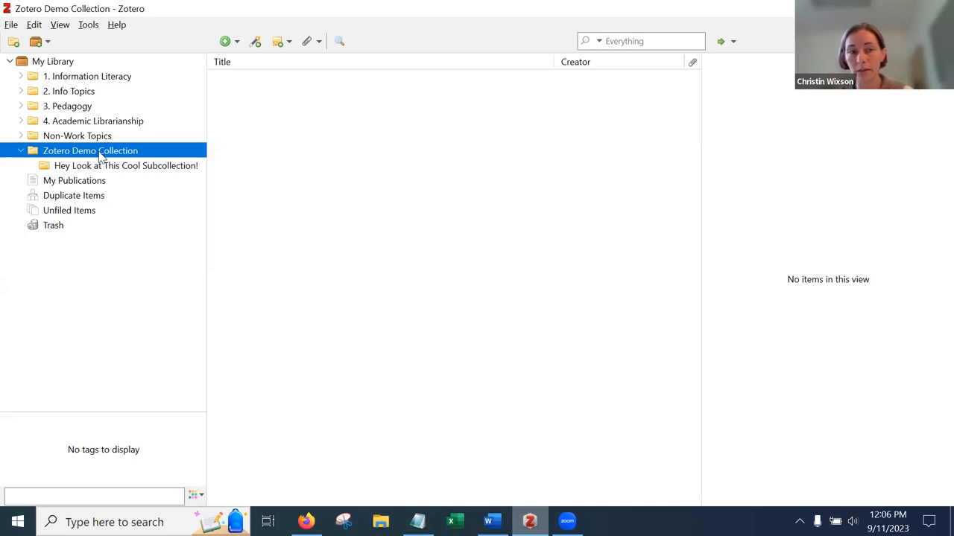
pyautogui.moveTo(678, 6)
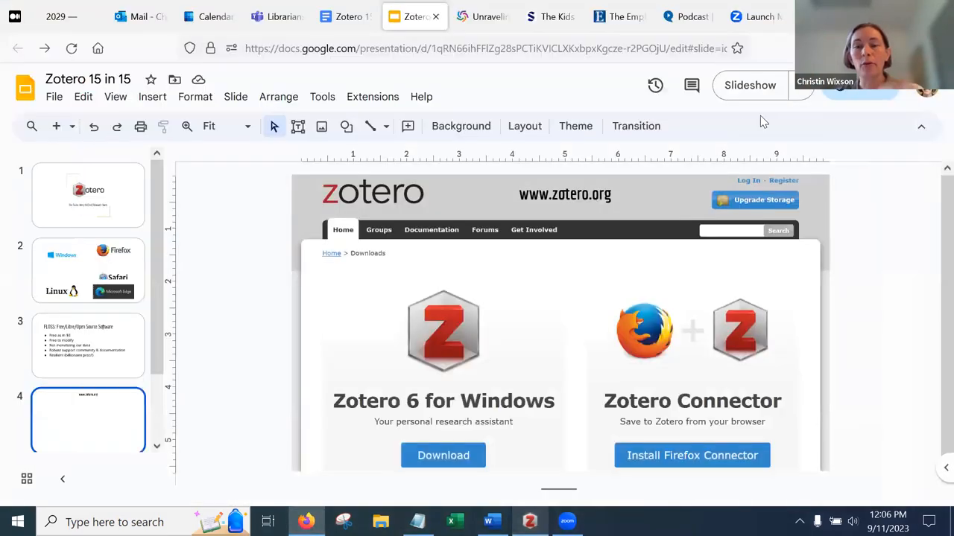
pyautogui.moveTo(855, 233)
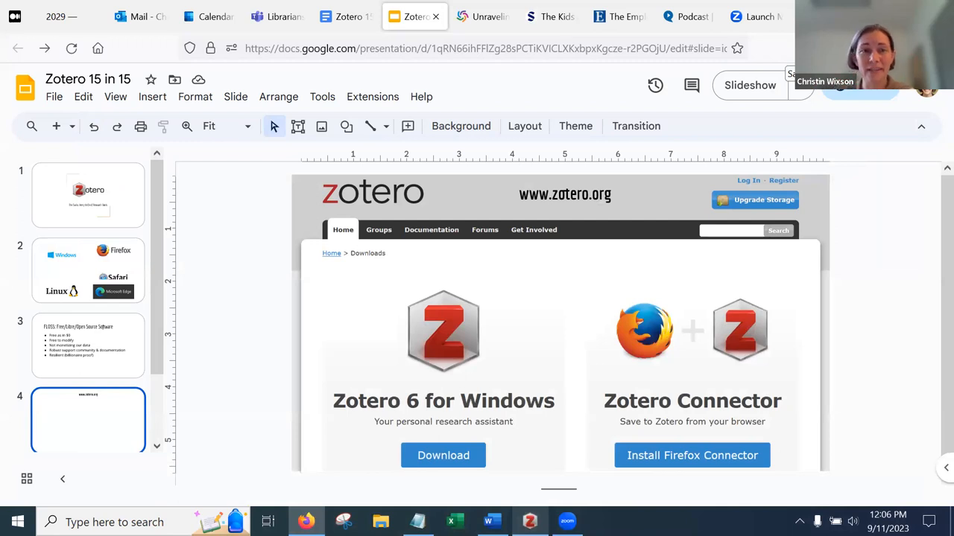
# - Open the Zotero 15 in 15 handout and scroll to its Save and Share sections
pyautogui.click(345, 17)
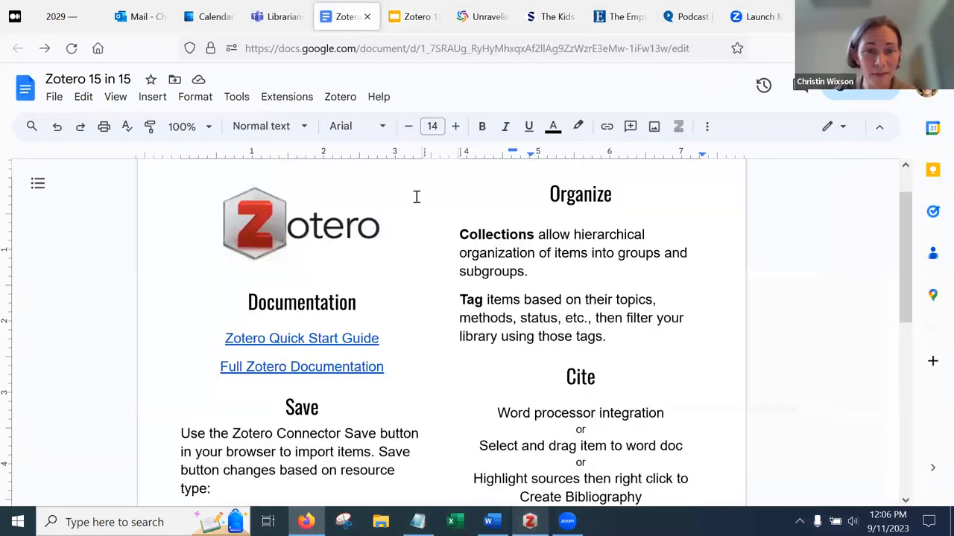
pyautogui.scroll(-3)
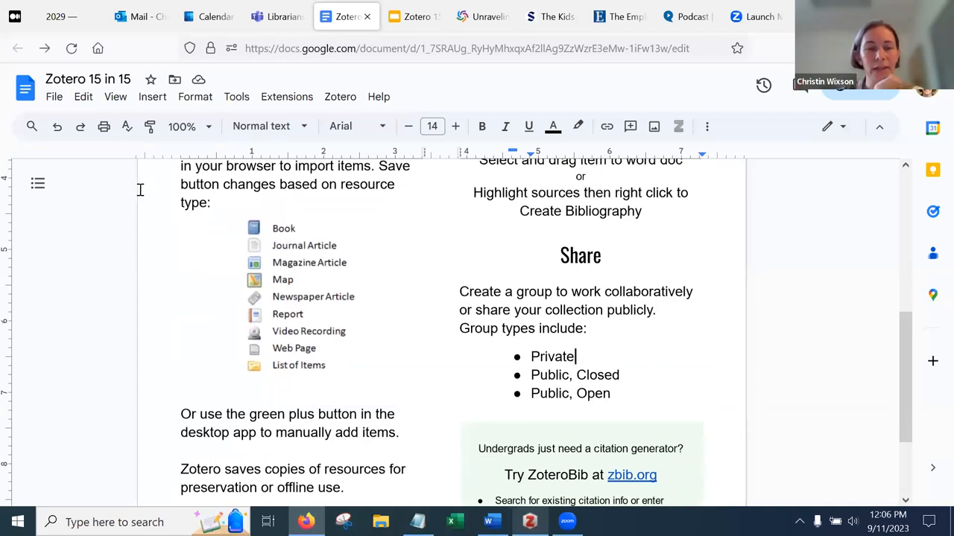
pyautogui.moveTo(253, 233)
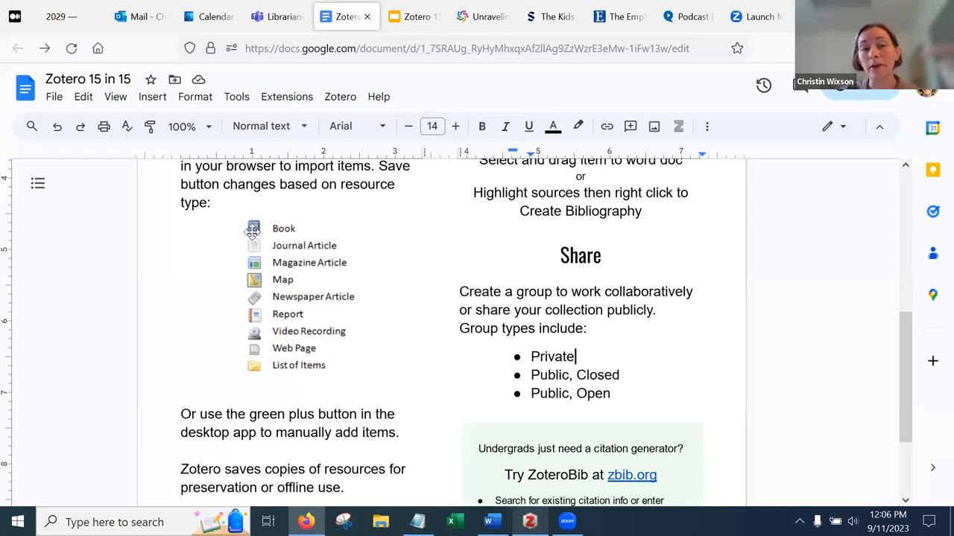
pyautogui.moveTo(302, 324)
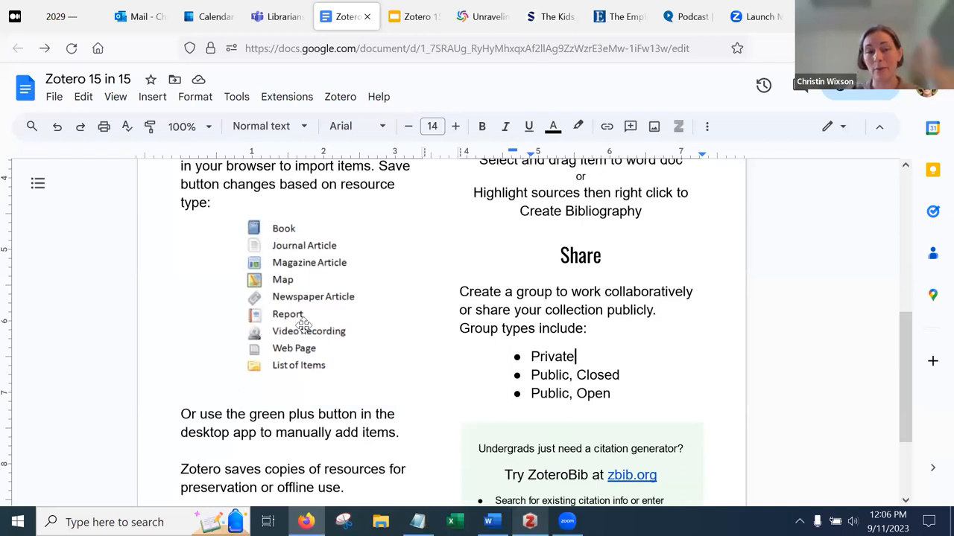
pyautogui.moveTo(248, 333)
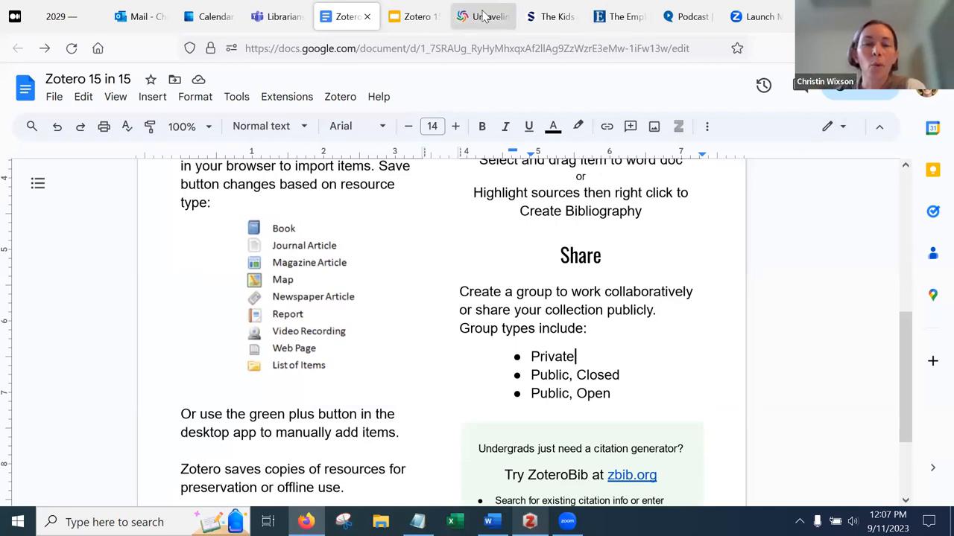
# - Save the 'Unraveling faculty burnout' WorldCat record to Zotero using the Connector
pyautogui.click(483, 17)
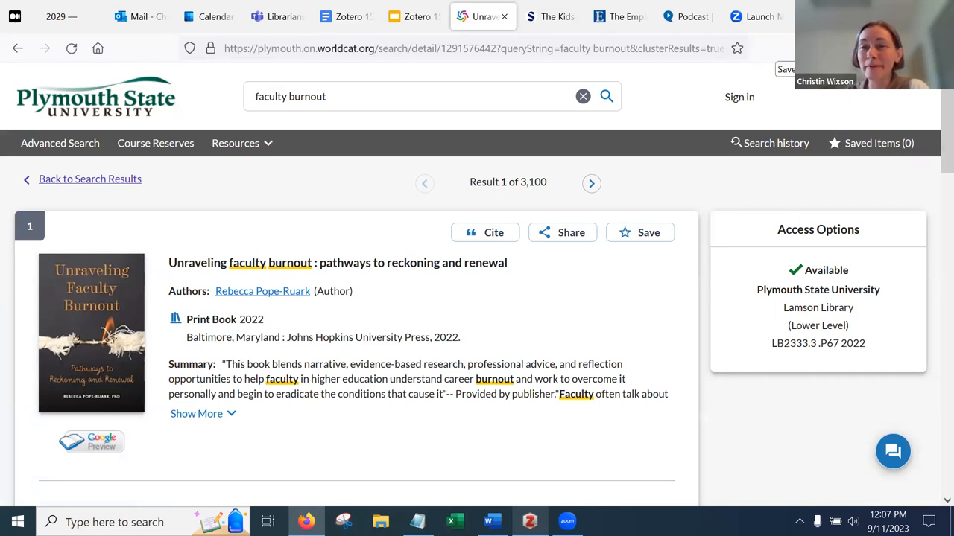
pyautogui.click(785, 69)
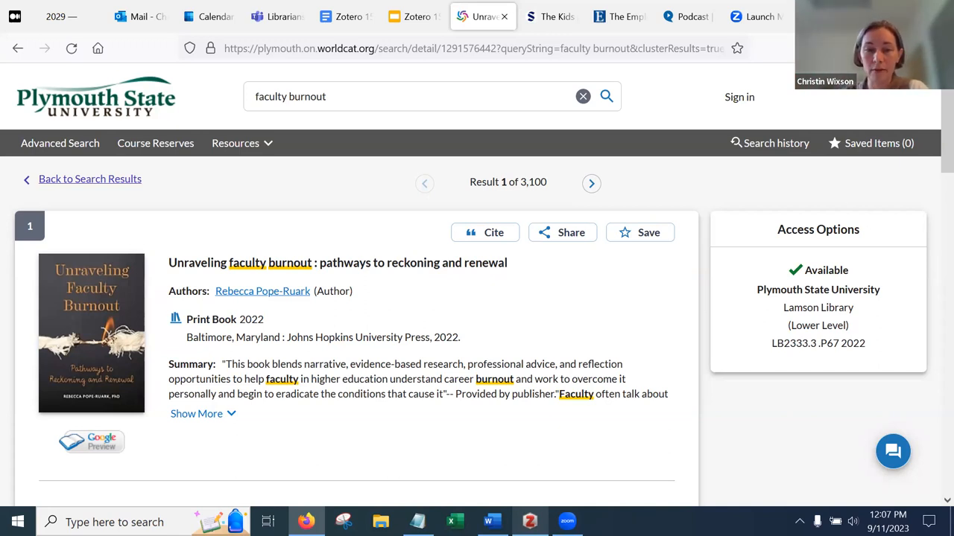
pyautogui.moveTo(646, 431)
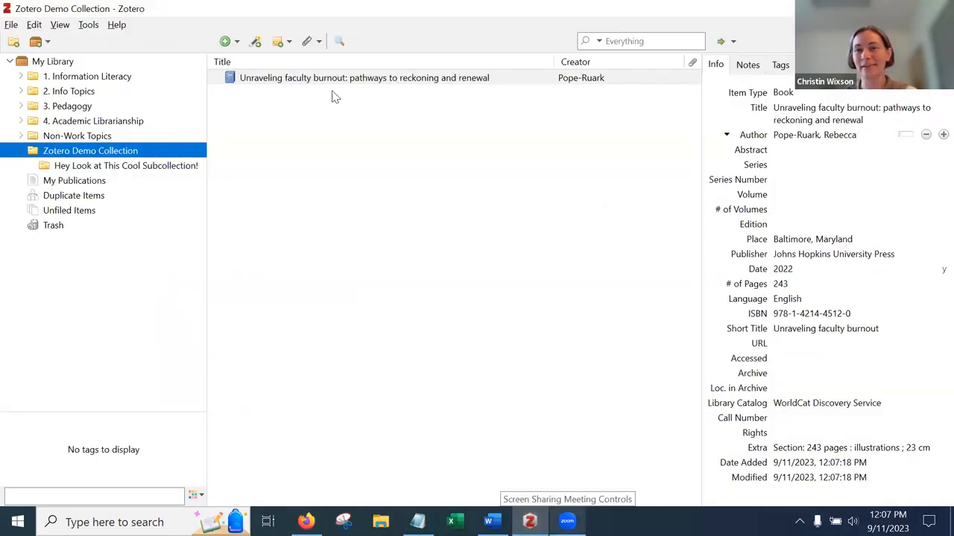
# - Inspect the Pope-Ruark 'Unraveling faculty burnout' item's imported catalog details
pyautogui.click(812, 239)
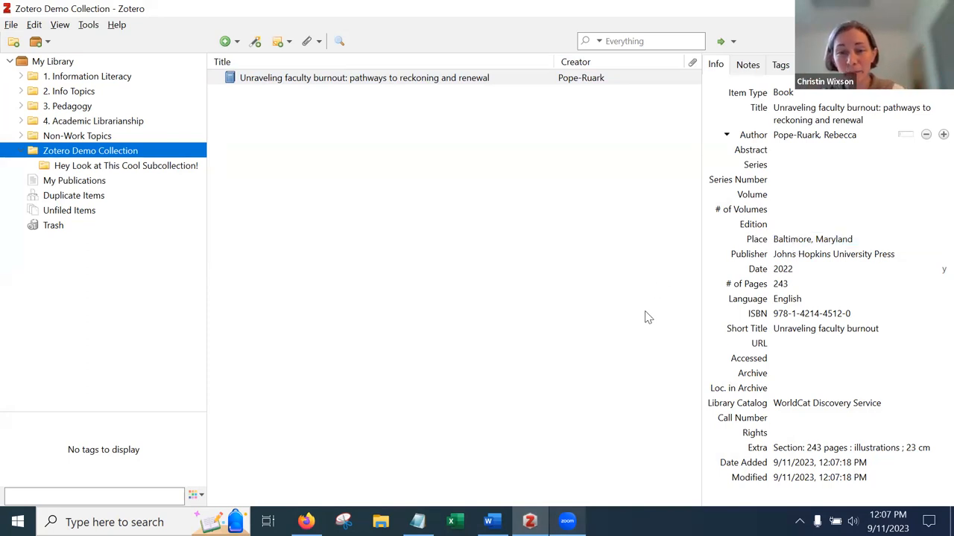
pyautogui.moveTo(611, 328)
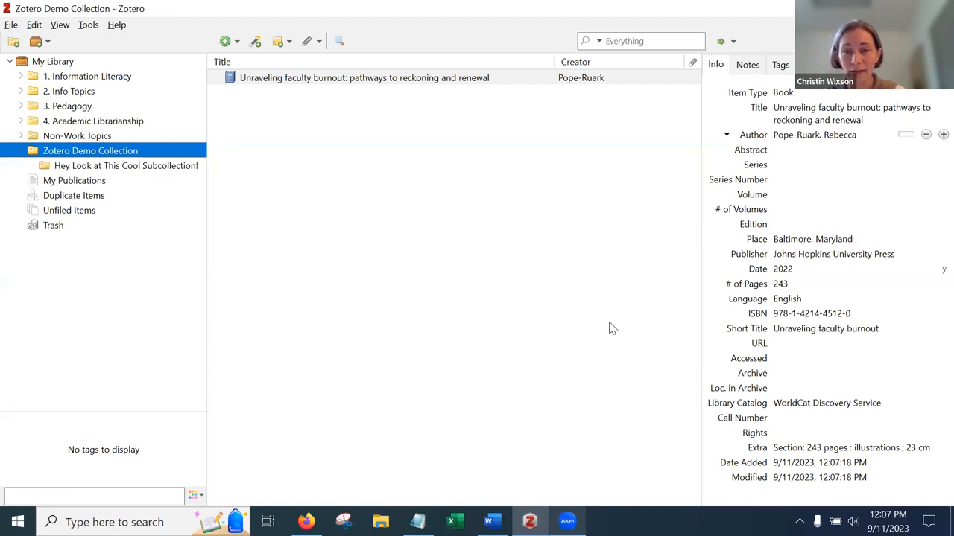
pyautogui.moveTo(126, 426)
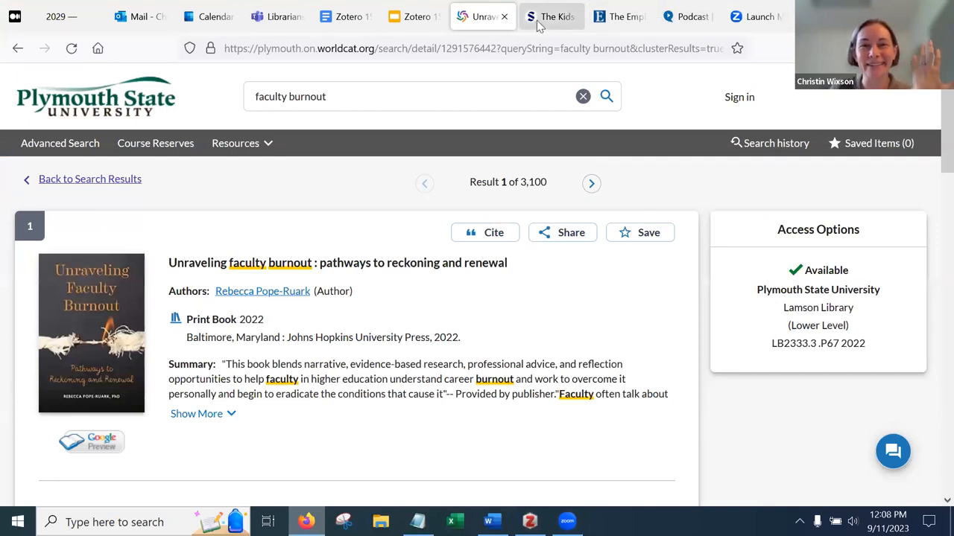
# - Save 'The Kids Are Online' SAGE article with its PDF to Zotero Demo Collection
pyautogui.click(551, 17)
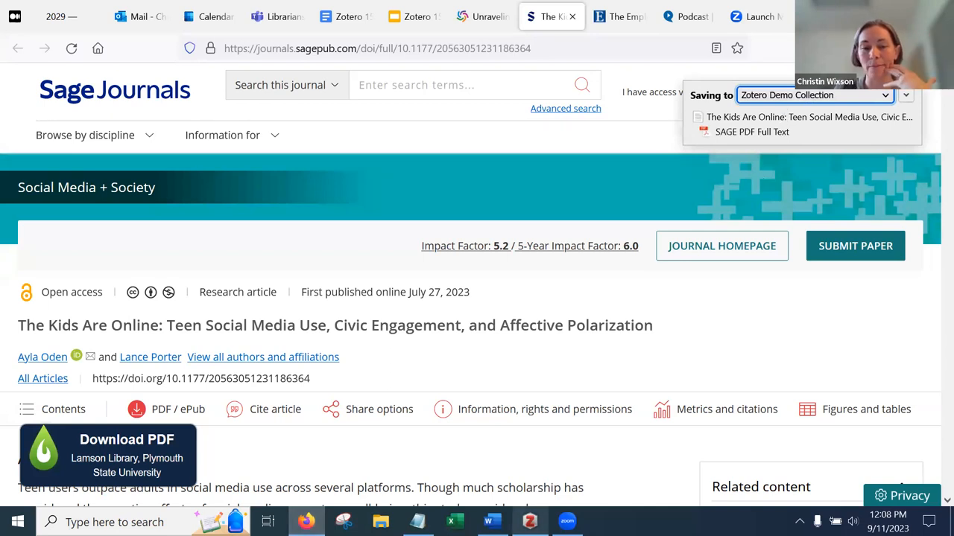
pyautogui.click(529, 521)
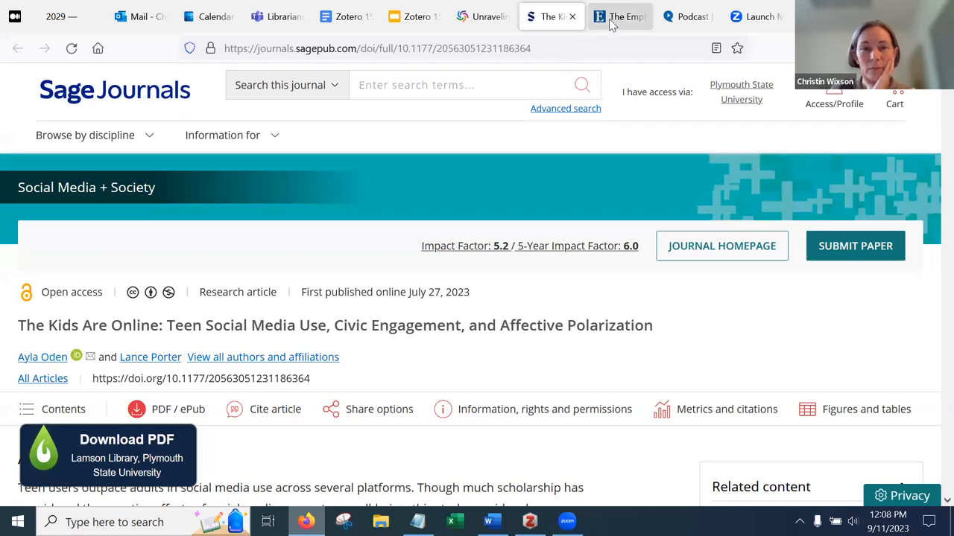
# - Save The Employment Effect full text and The Internet Con podcast page via Connector
pyautogui.click(618, 16)
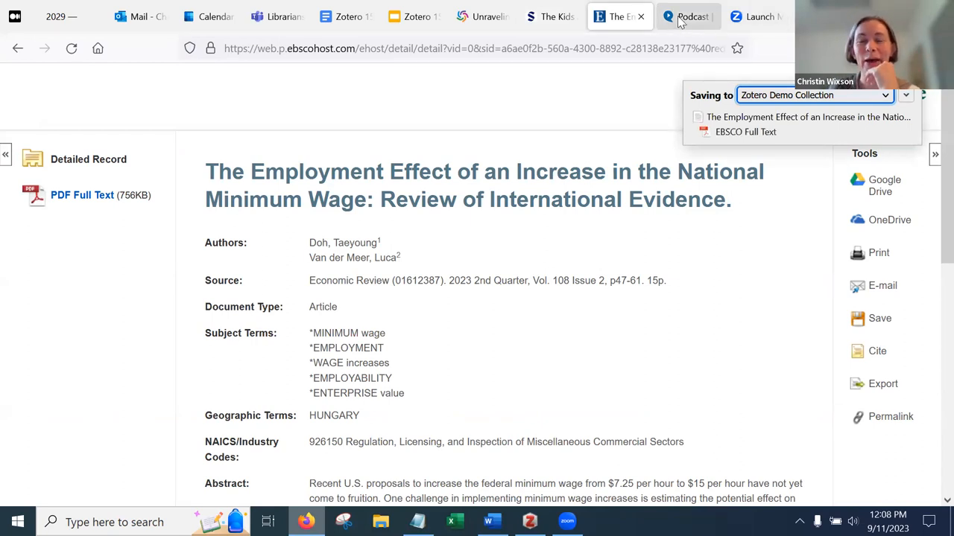
pyautogui.click(687, 17)
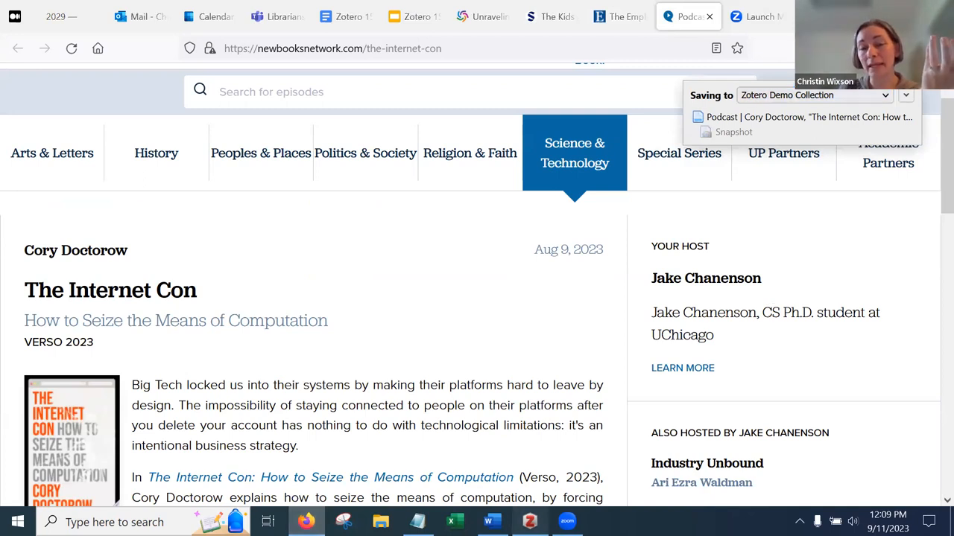
# - Remove the 'Podcast |' prefix from The Internet Con item's title
pyautogui.click(529, 522)
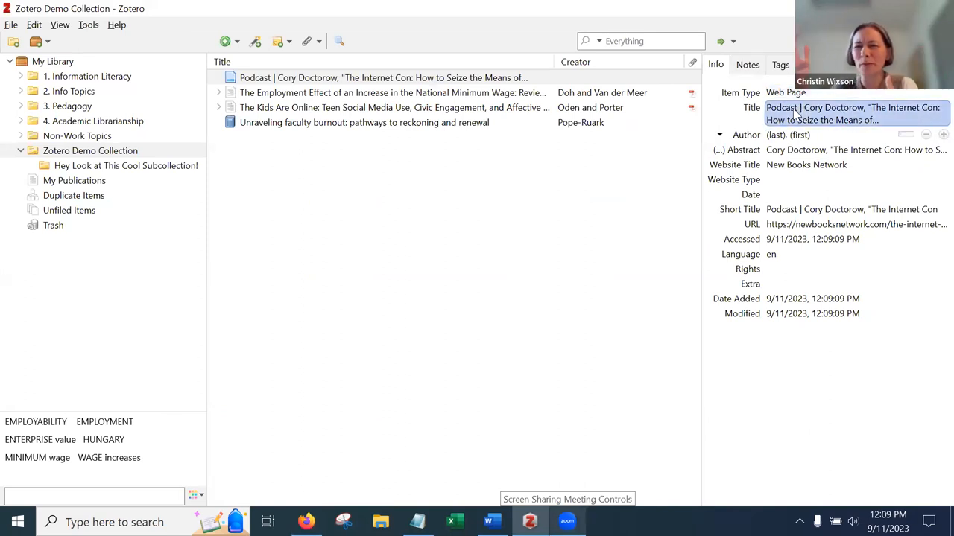
pyautogui.click(857, 113)
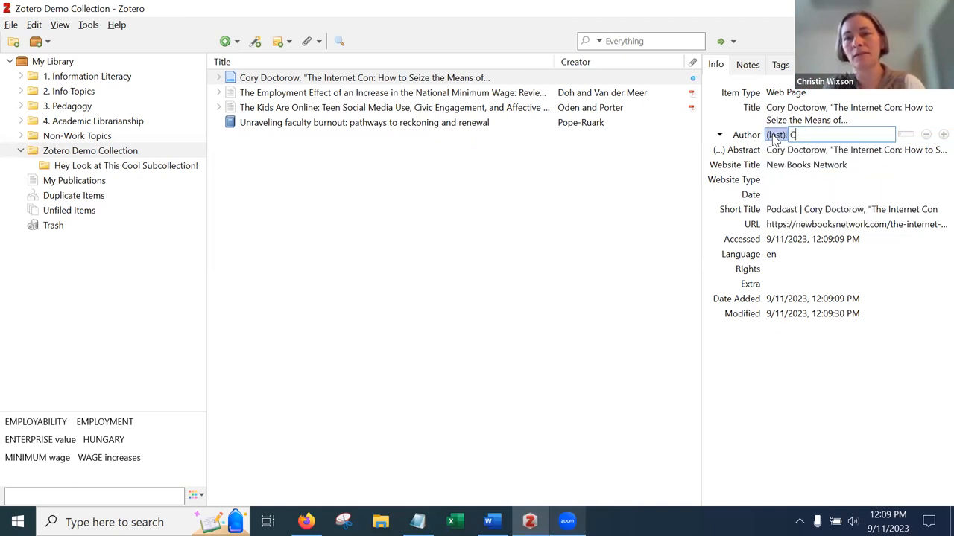
pyautogui.write('orey')
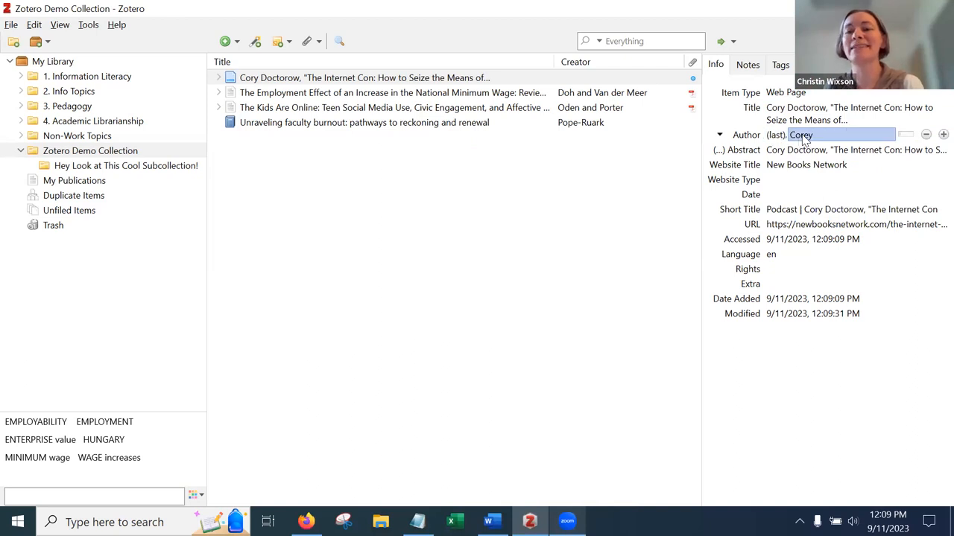
# - Enter the author as Doctorow, Cory in separate last and first fields
pyautogui.write('Cory')
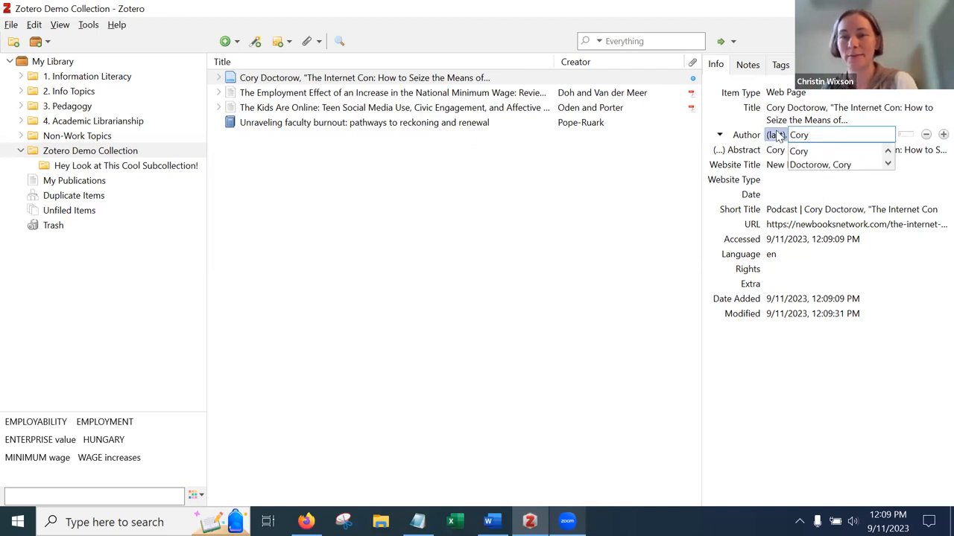
pyautogui.write('Doc')
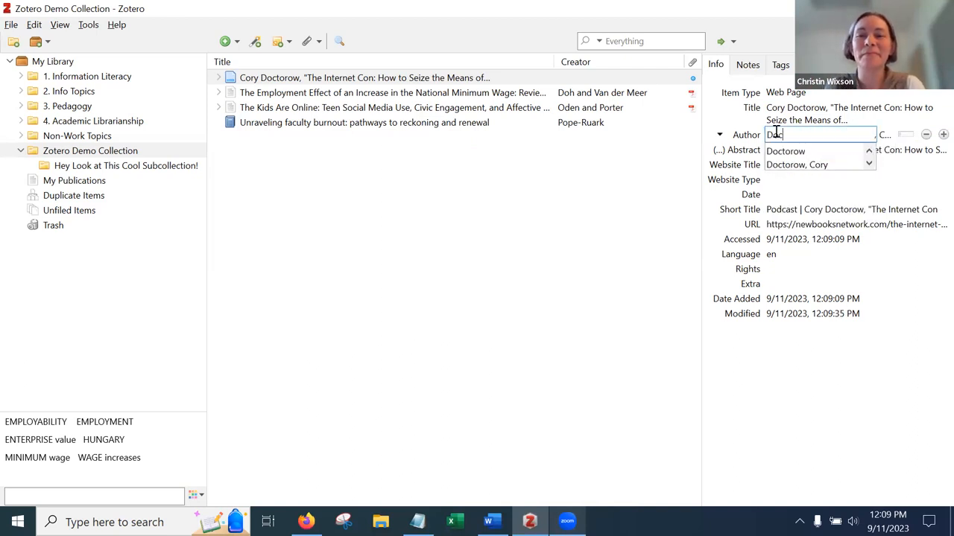
pyautogui.click(797, 165)
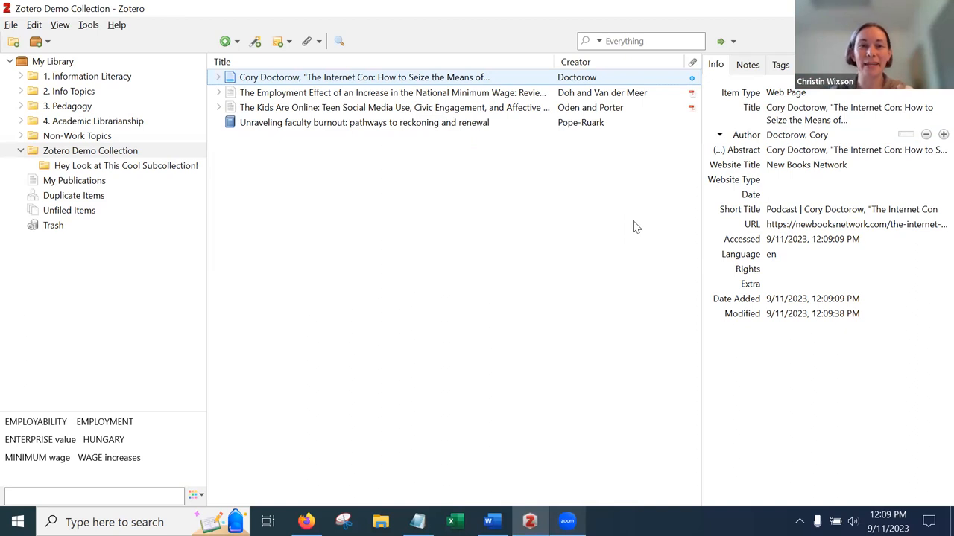
pyautogui.moveTo(427, 7)
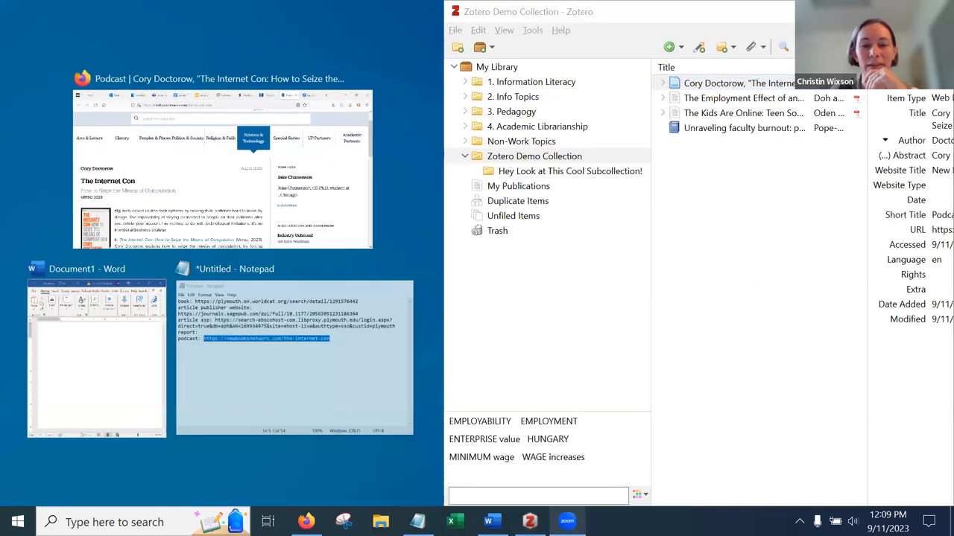
# - Snap Word beside Zotero and drag in the APA reference for 'Unraveling faculty burnout'
pyautogui.click(96, 358)
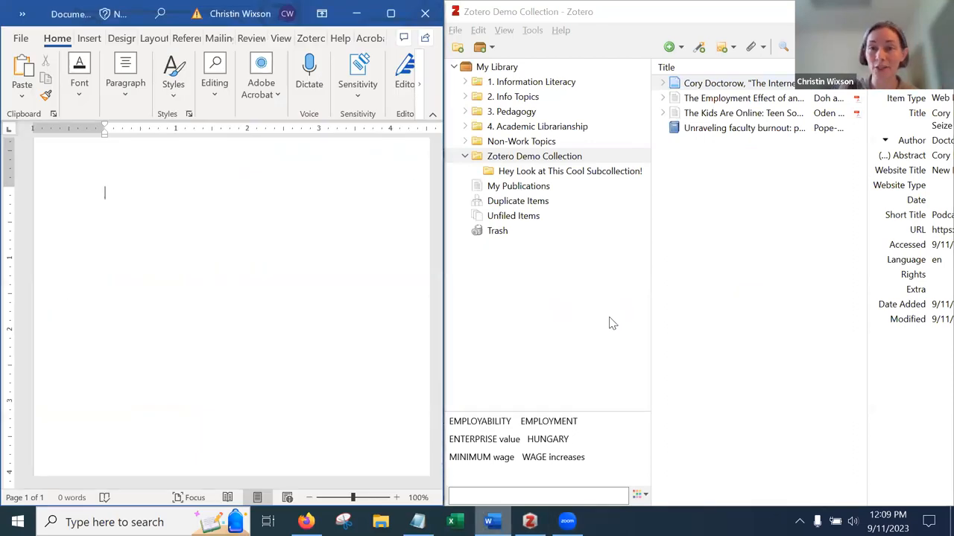
pyautogui.click(742, 127)
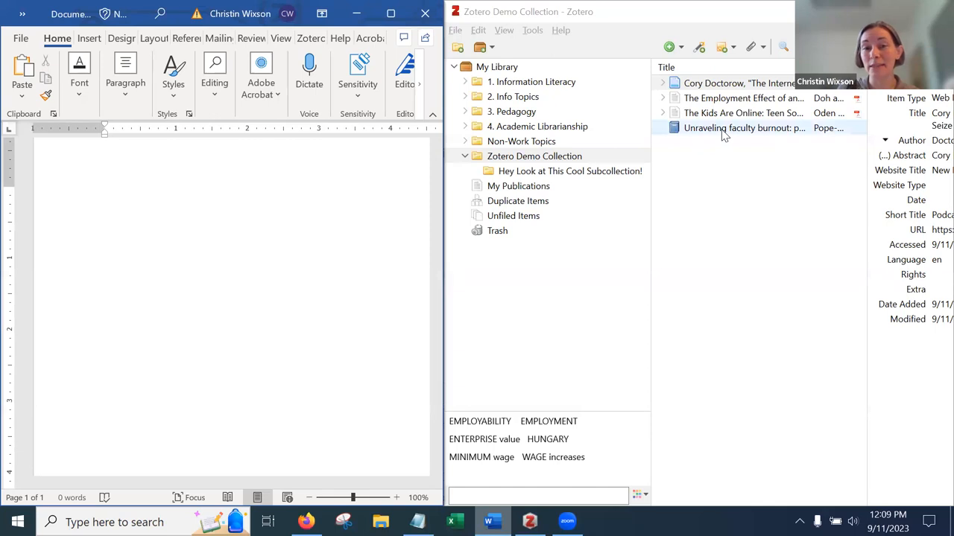
pyautogui.moveTo(736, 135)
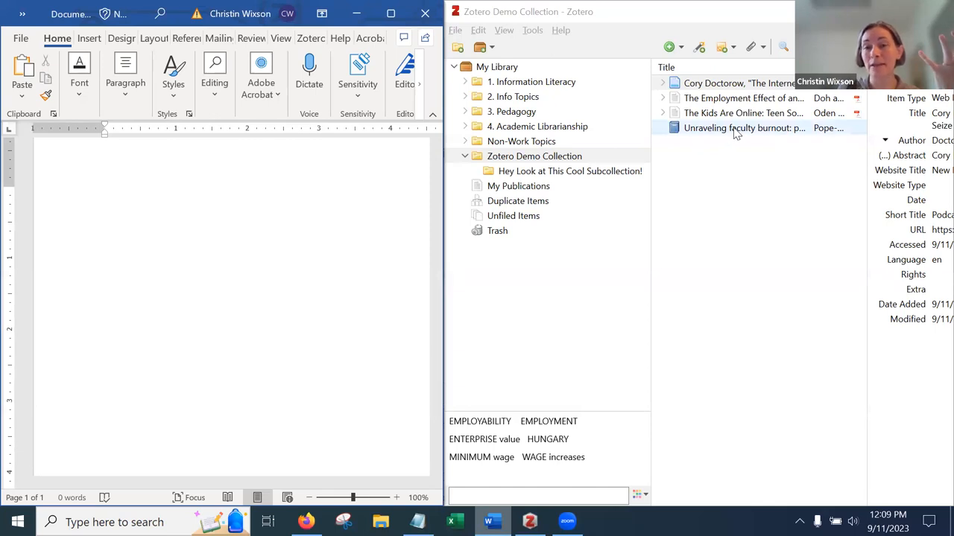
pyautogui.click(742, 127)
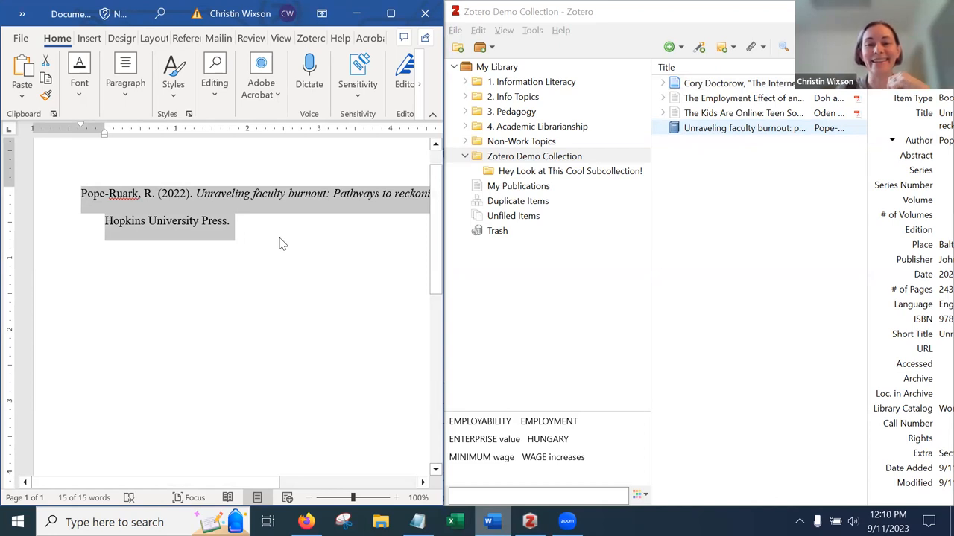
pyautogui.moveTo(382, 219)
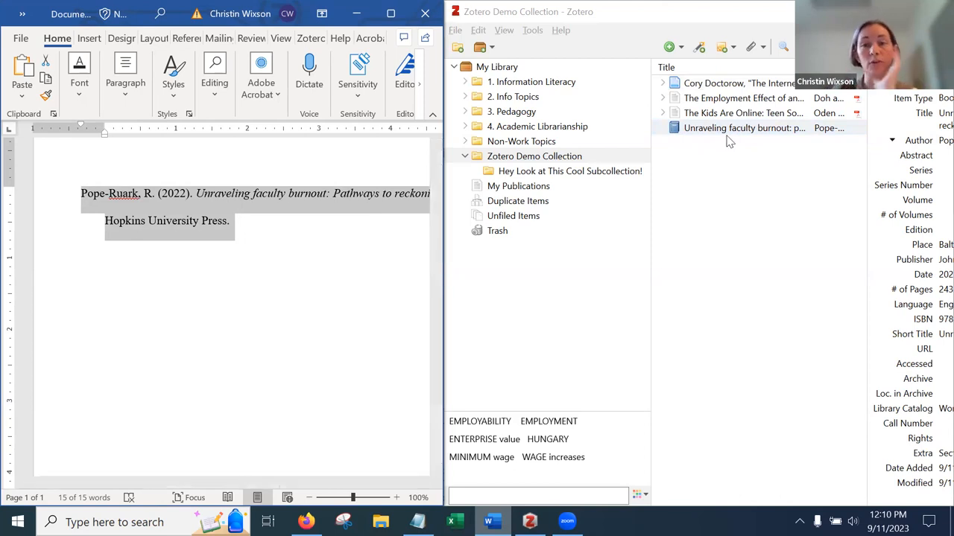
pyautogui.click(743, 113)
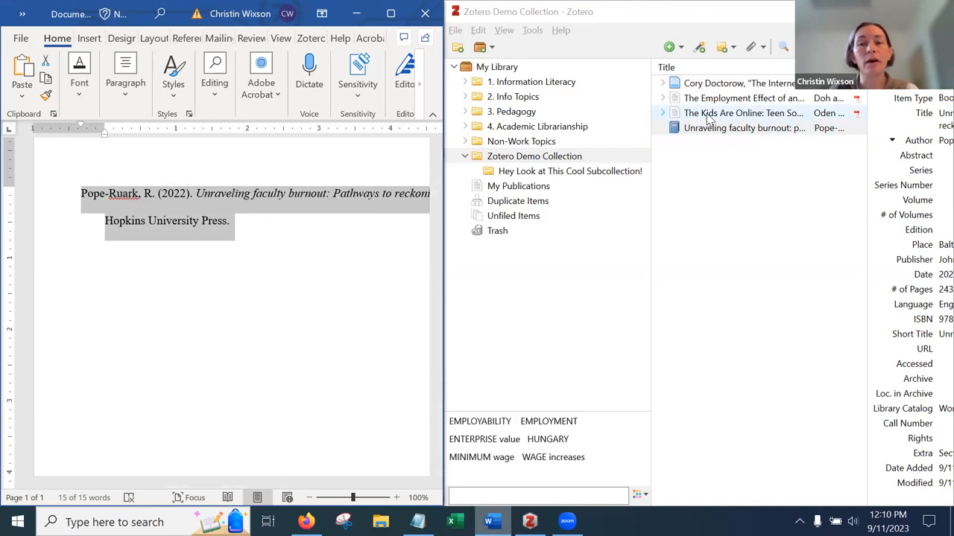
pyautogui.click(743, 113)
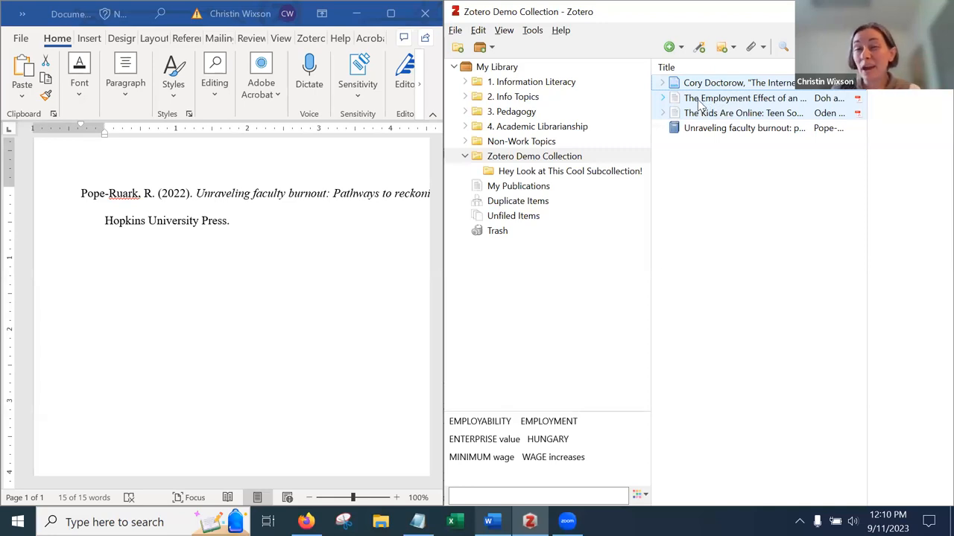
# - Copy an APA 7th bibliography of the Doctorow, minimum wage and Kids Are Online items to the clipboard
pyautogui.rightClick(744, 97)
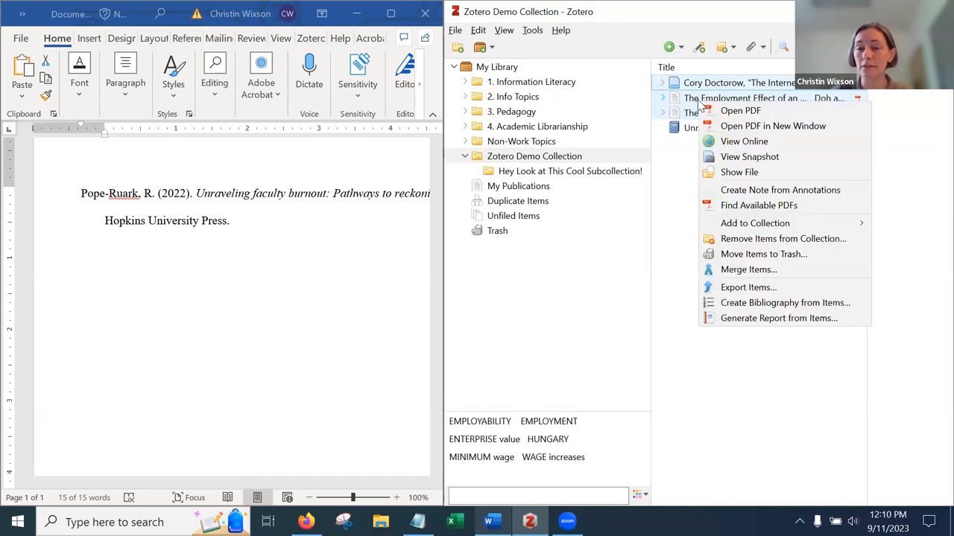
pyautogui.moveTo(784, 302)
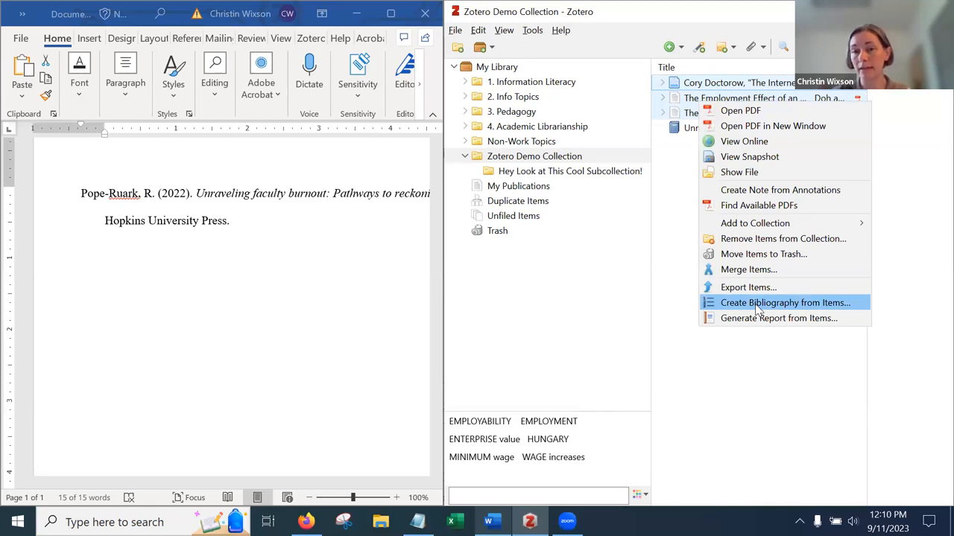
pyautogui.click(784, 302)
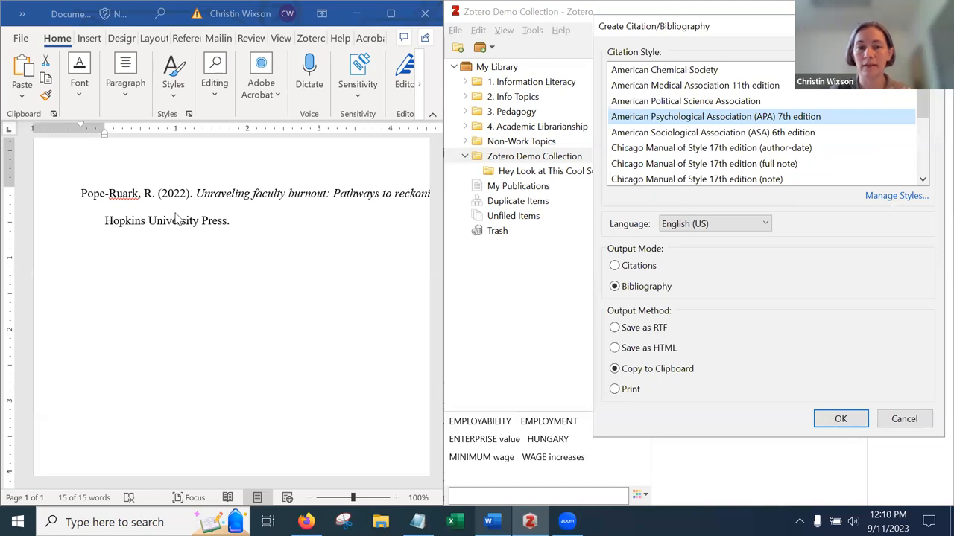
pyautogui.click(841, 419)
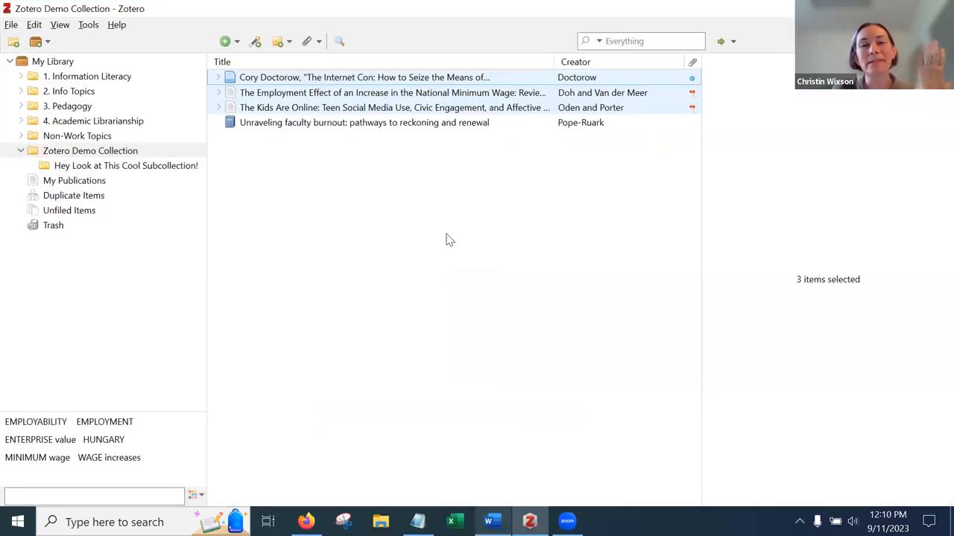
pyautogui.moveTo(320, 86)
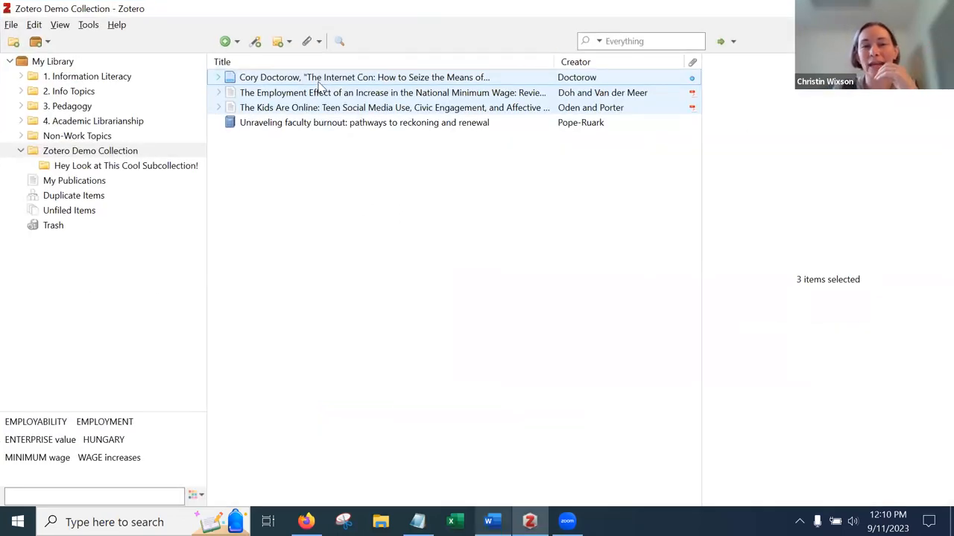
pyautogui.click(365, 77)
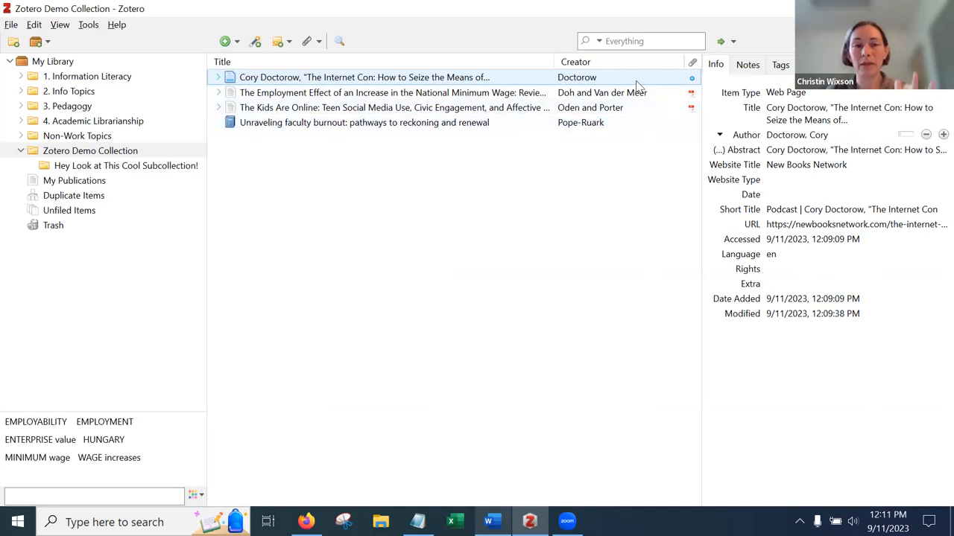
pyautogui.moveTo(573, 85)
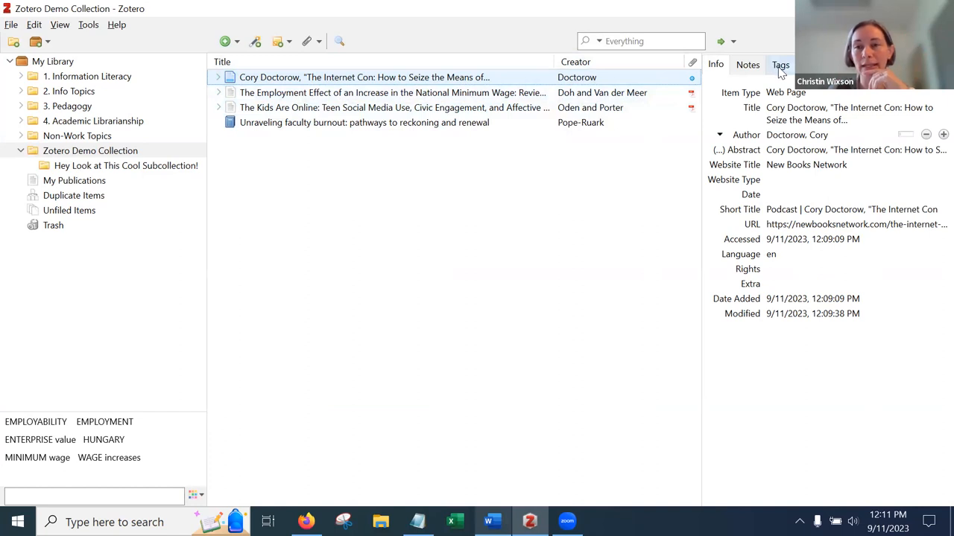
# - Show the Tags pane for the Cory Doctorow podcast item, which has 0 tags
pyautogui.click(780, 65)
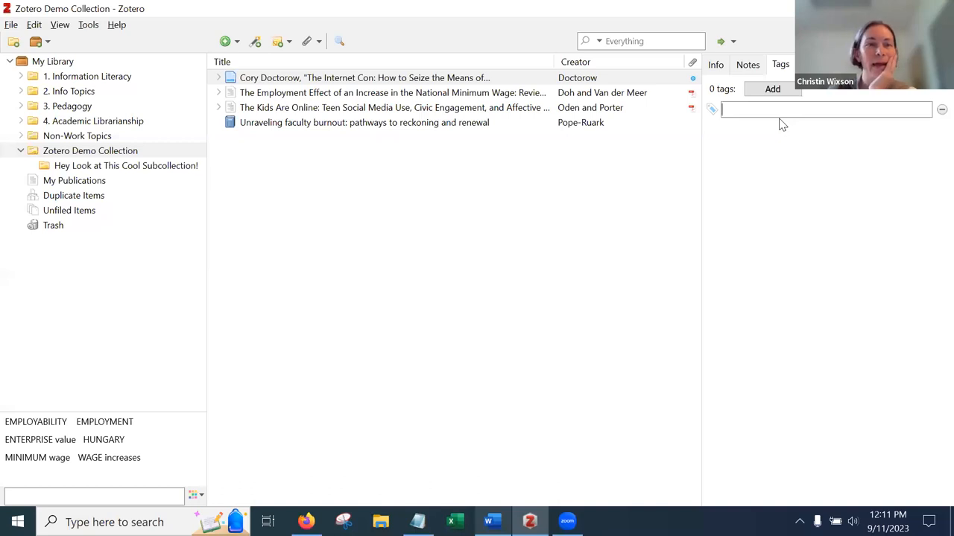
pyautogui.moveTo(497, 222)
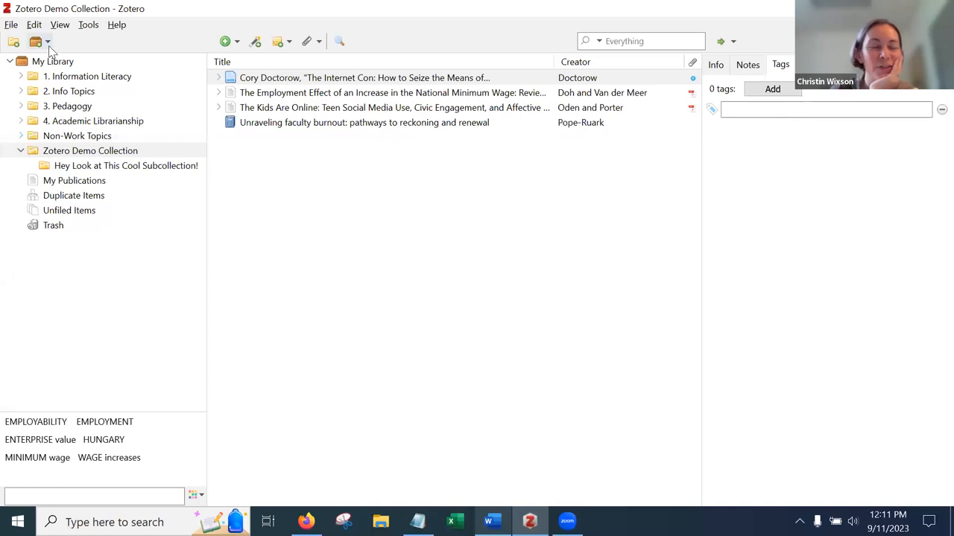
pyautogui.moveTo(47, 41)
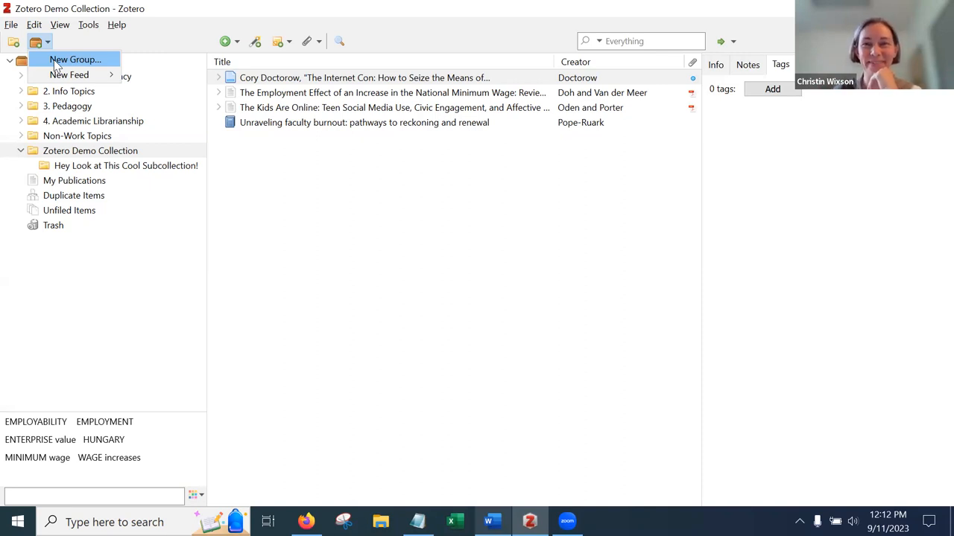
pyautogui.moveTo(74, 67)
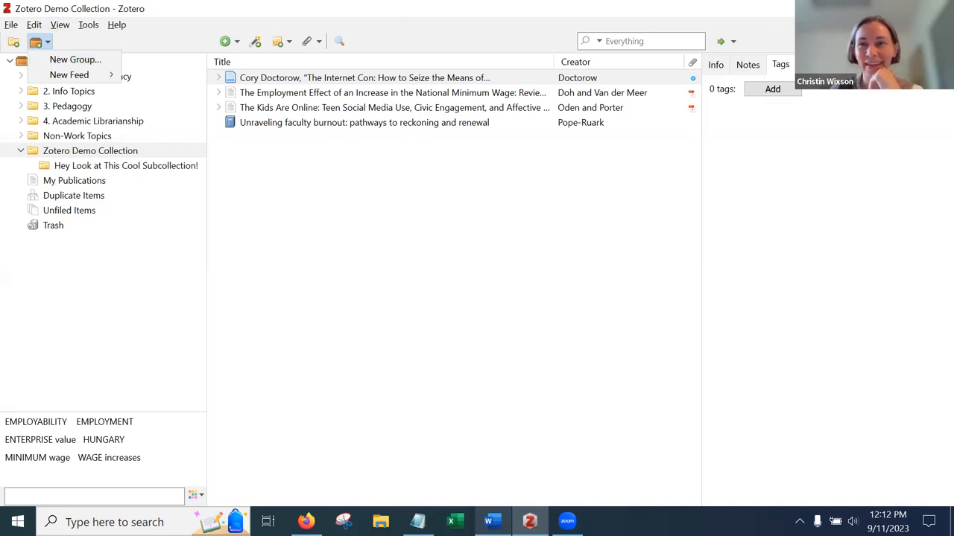
# - Bring Firefox back with The Internet Con podcast page on the New Books Network
pyautogui.click(491, 521)
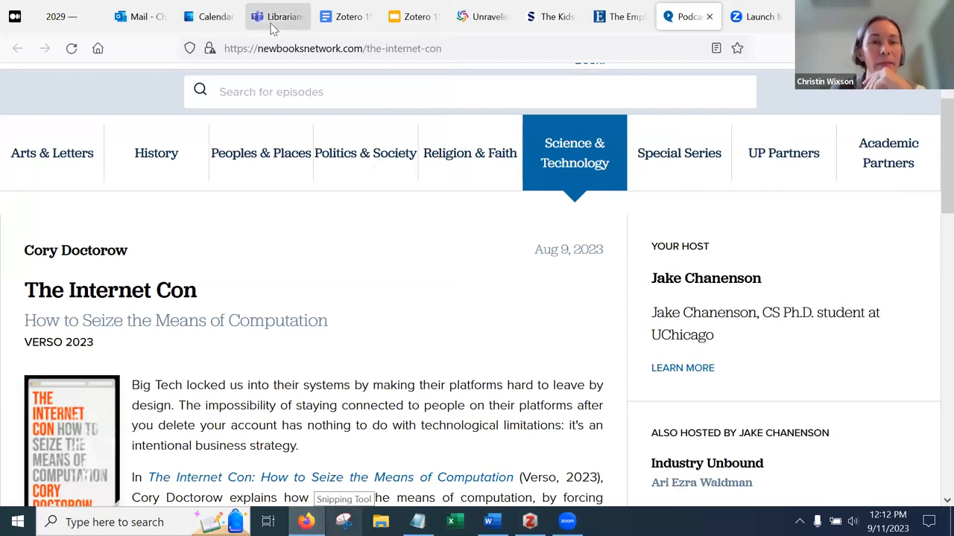
# - Scroll through the Zotero 15 in 15 handout and follow its zbib.org link
pyautogui.click(345, 16)
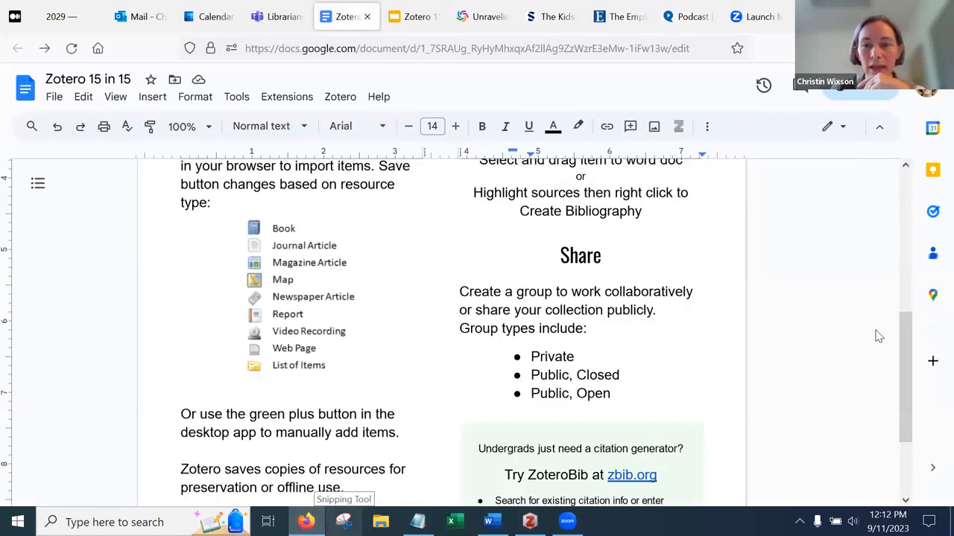
pyautogui.scroll(3)
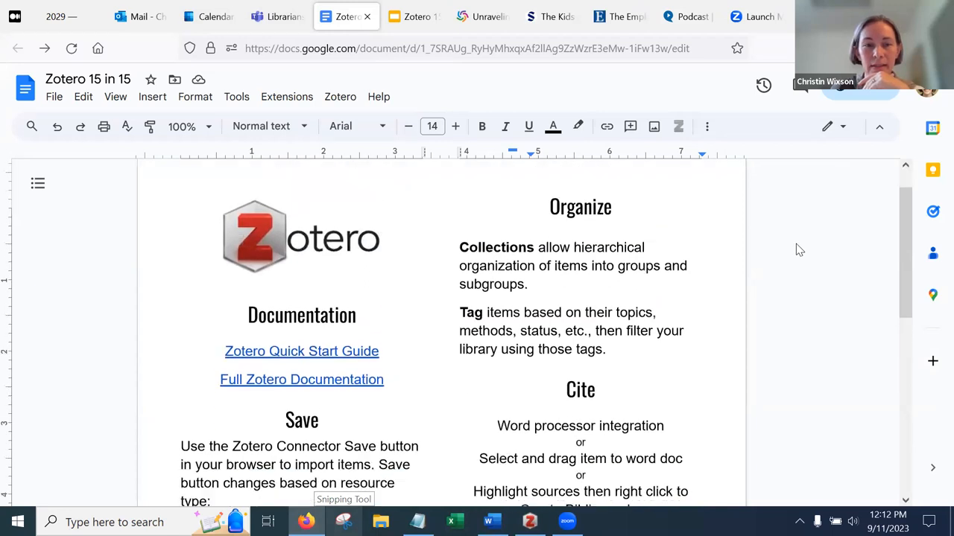
pyautogui.scroll(-3)
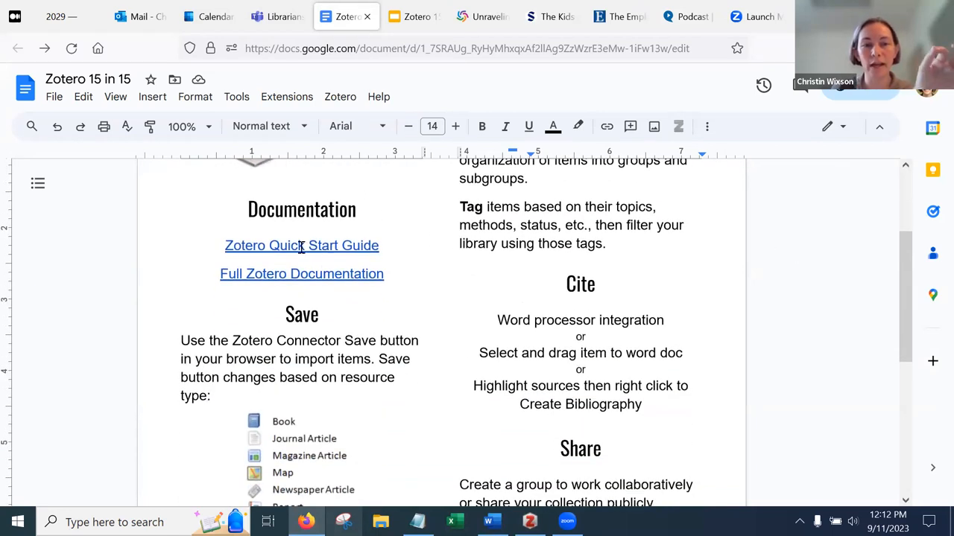
pyautogui.moveTo(302, 281)
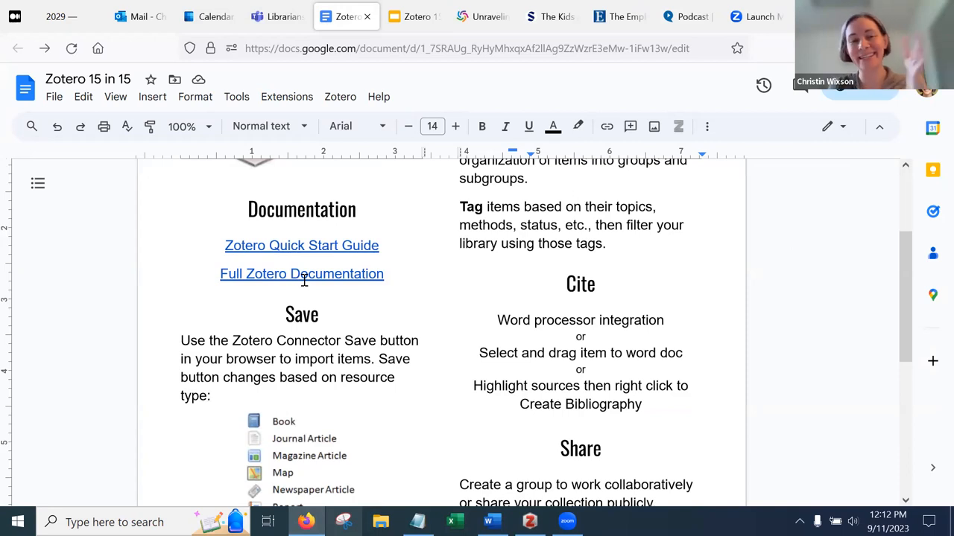
pyautogui.scroll(-3)
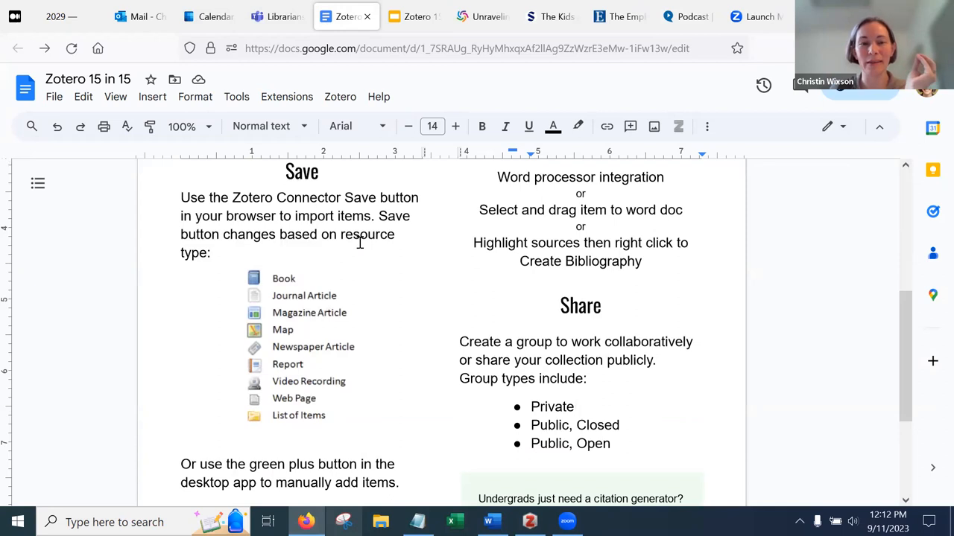
pyautogui.scroll(-3)
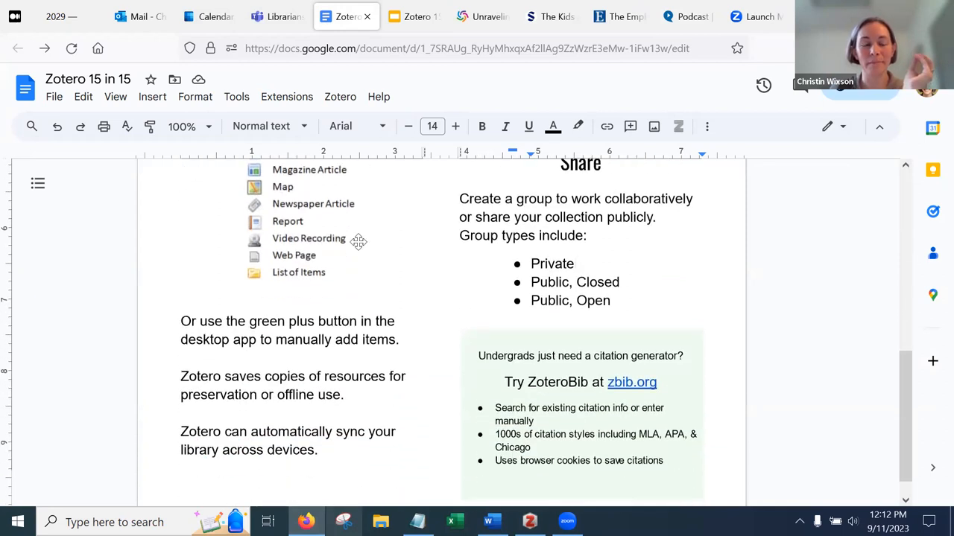
pyautogui.scroll(-3)
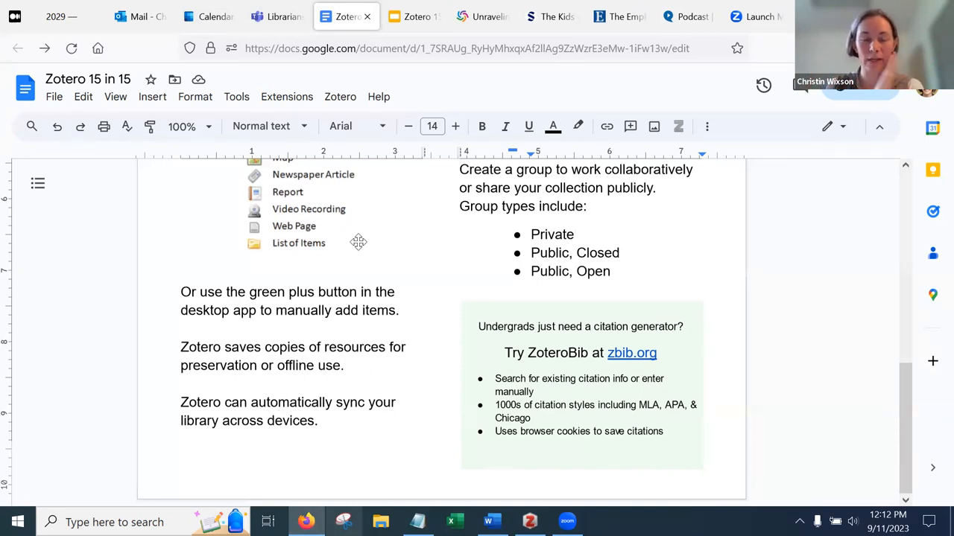
pyautogui.moveTo(643, 224)
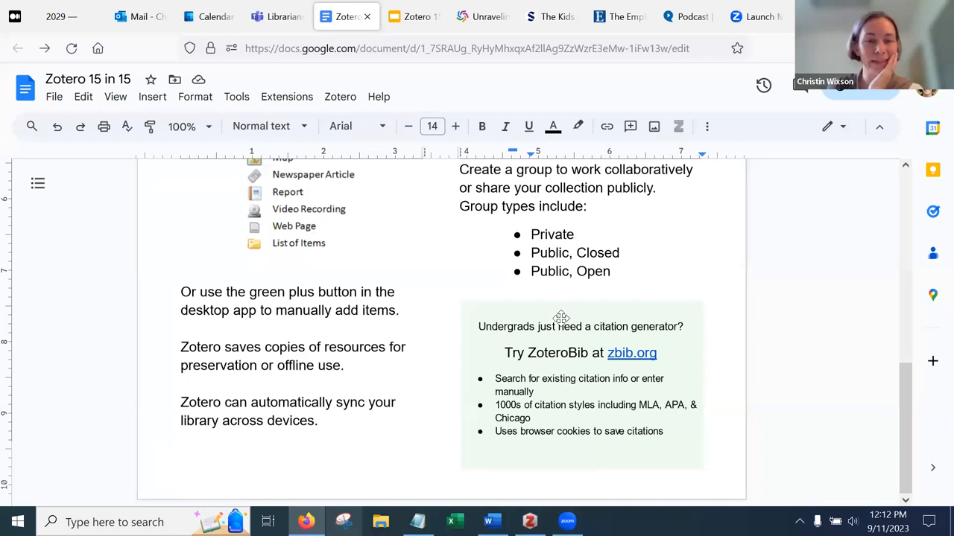
pyautogui.moveTo(777, 320)
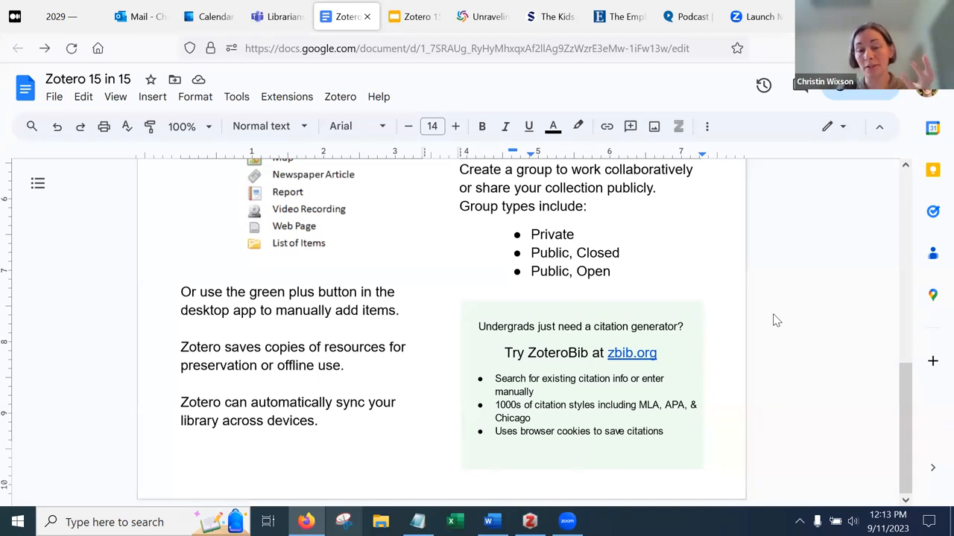
pyautogui.moveTo(643, 340)
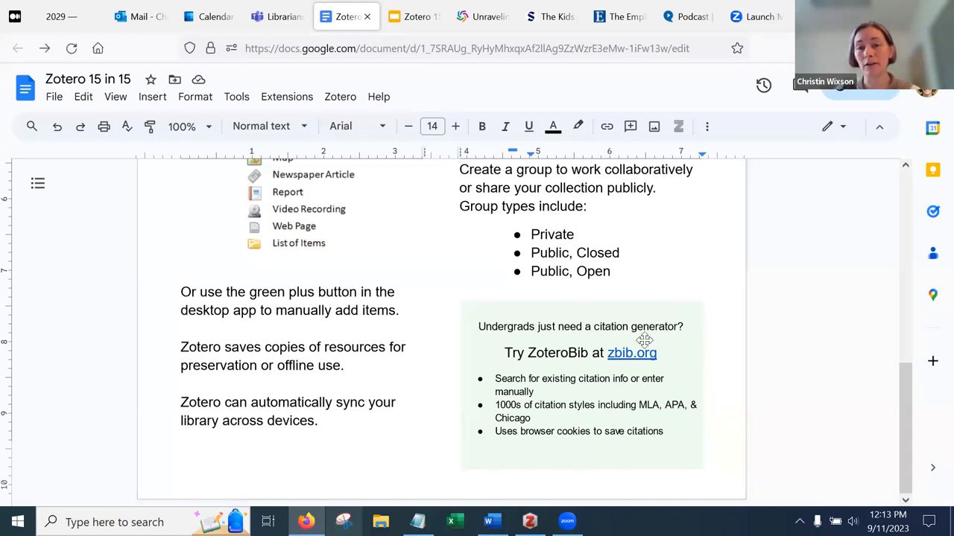
pyautogui.click(631, 352)
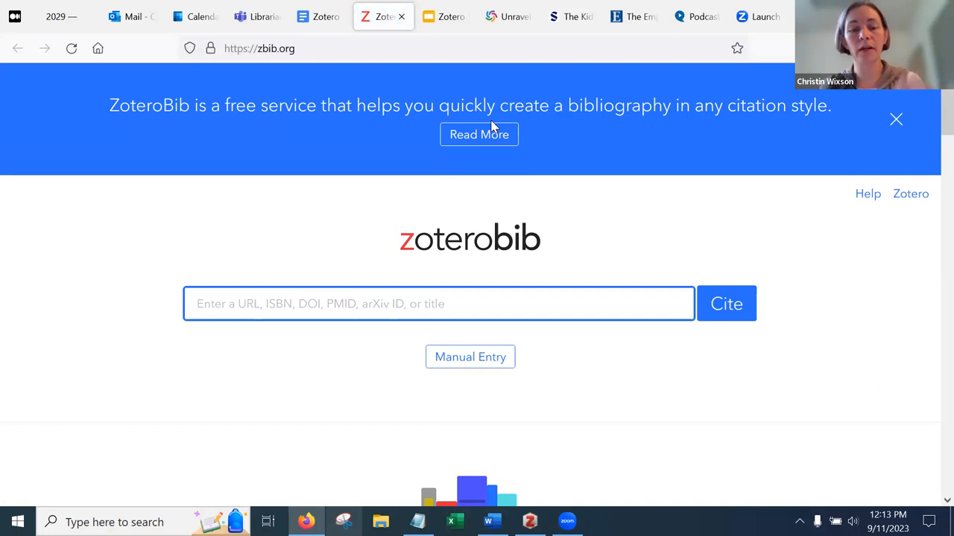
# - Cite 'Braiding Sweetgrass' in ZoteroBib, then present the Zotero Workshop slides as a slideshow
pyautogui.write('braiding s')
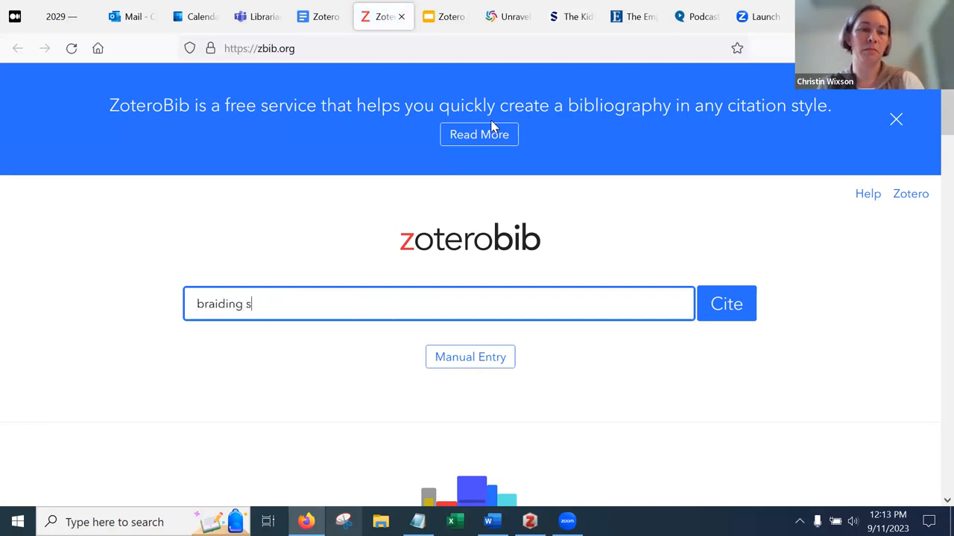
pyautogui.write('weetgrass')
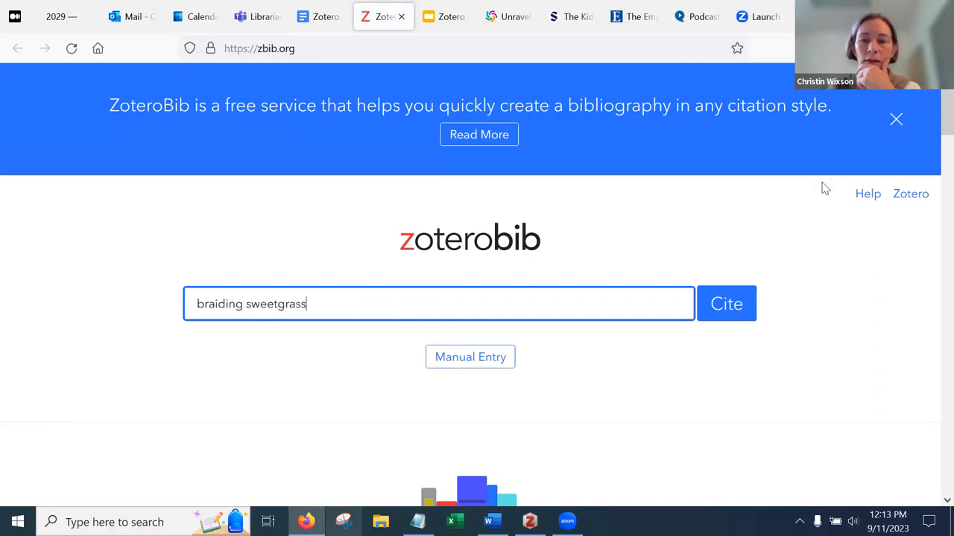
pyautogui.click(726, 303)
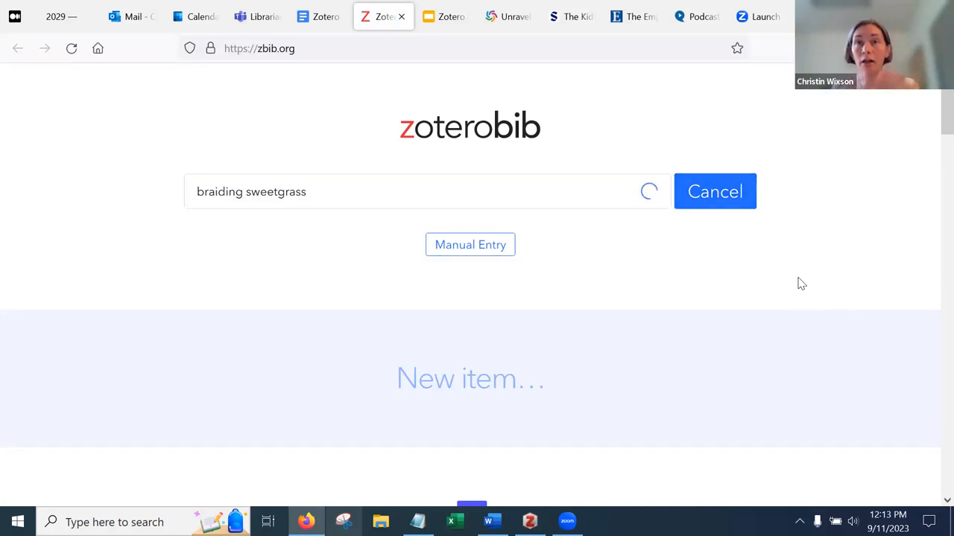
pyautogui.moveTo(847, 266)
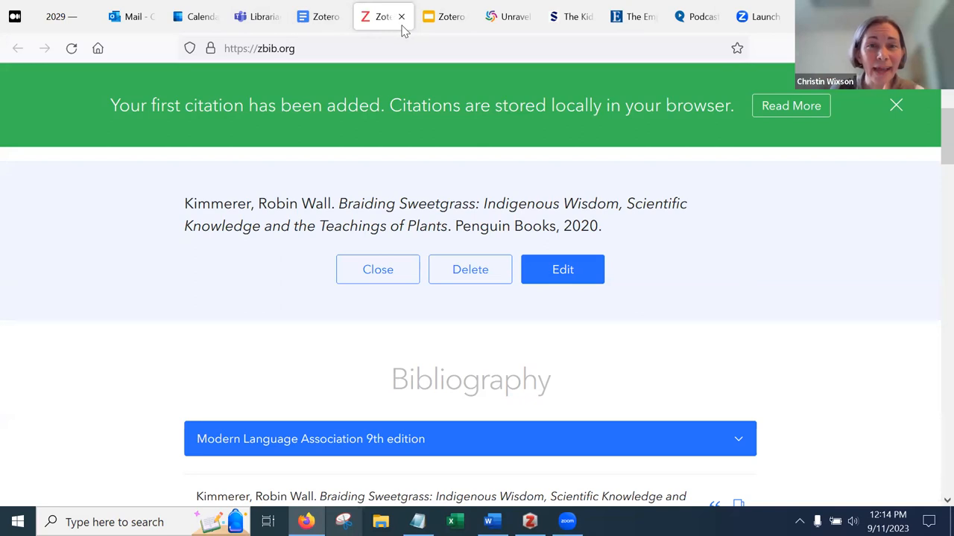
pyautogui.click(446, 17)
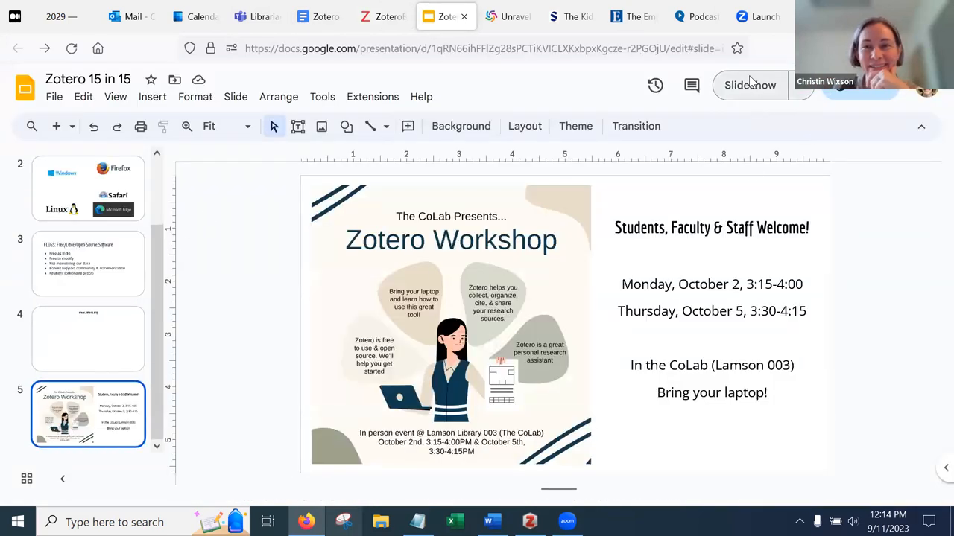
pyautogui.click(749, 85)
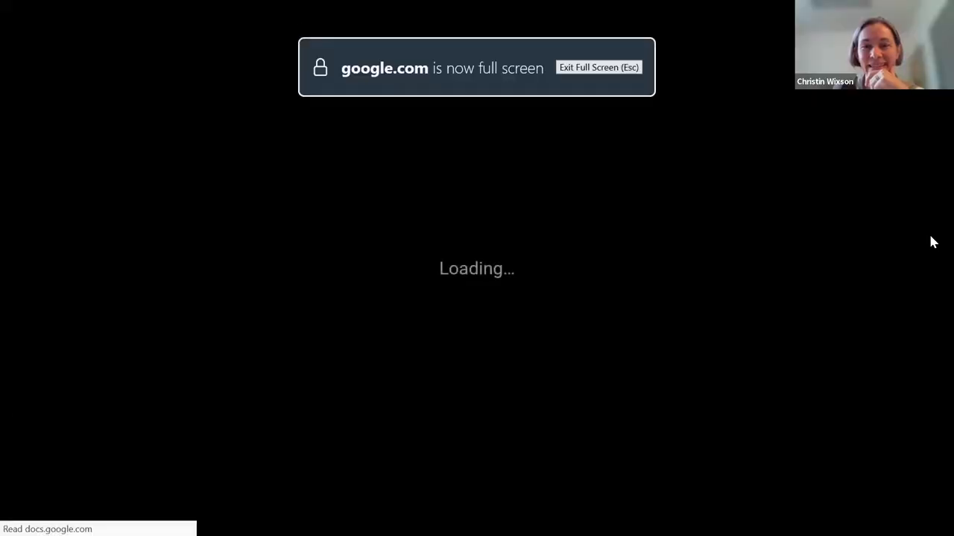